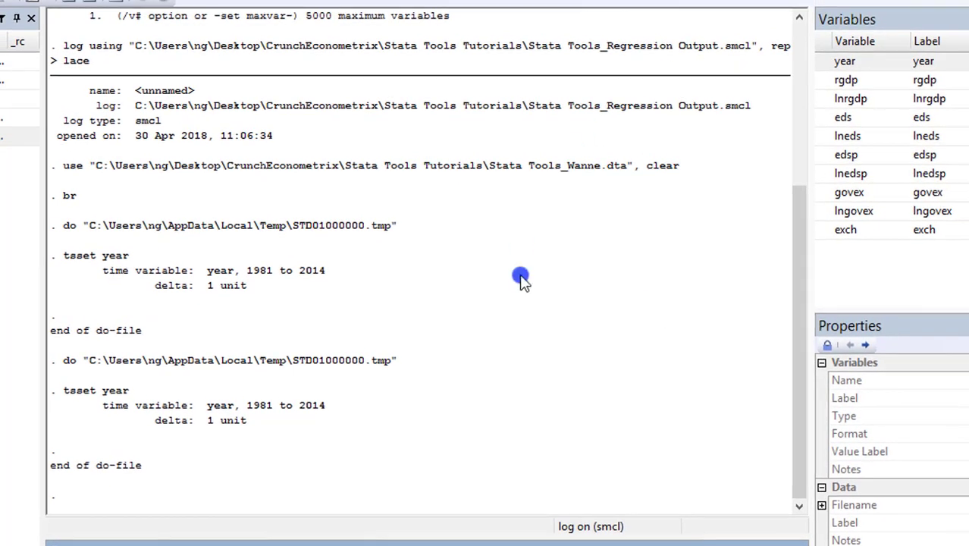
mouse_move(590, 410)
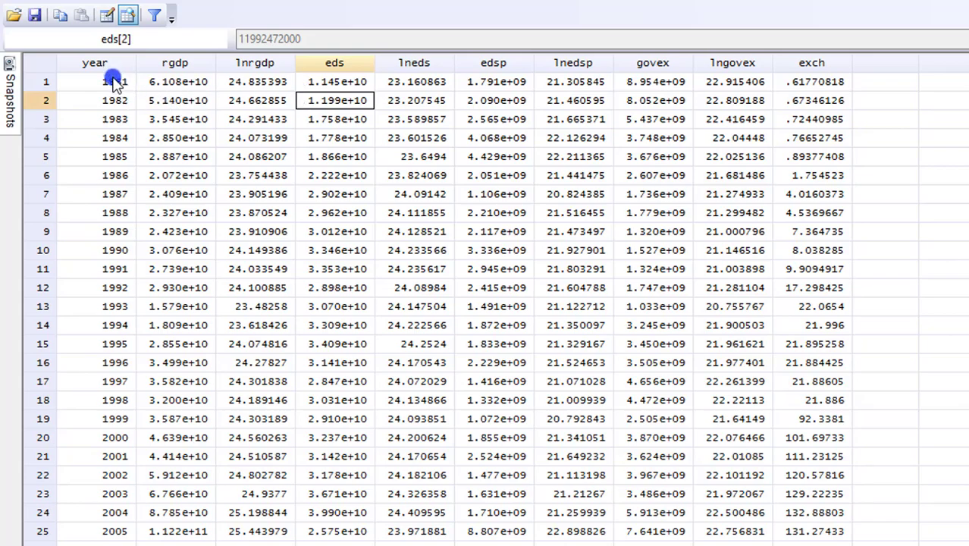
- Scroll the do-file down to the outreg2 Word export commands
scroll(down, 3)
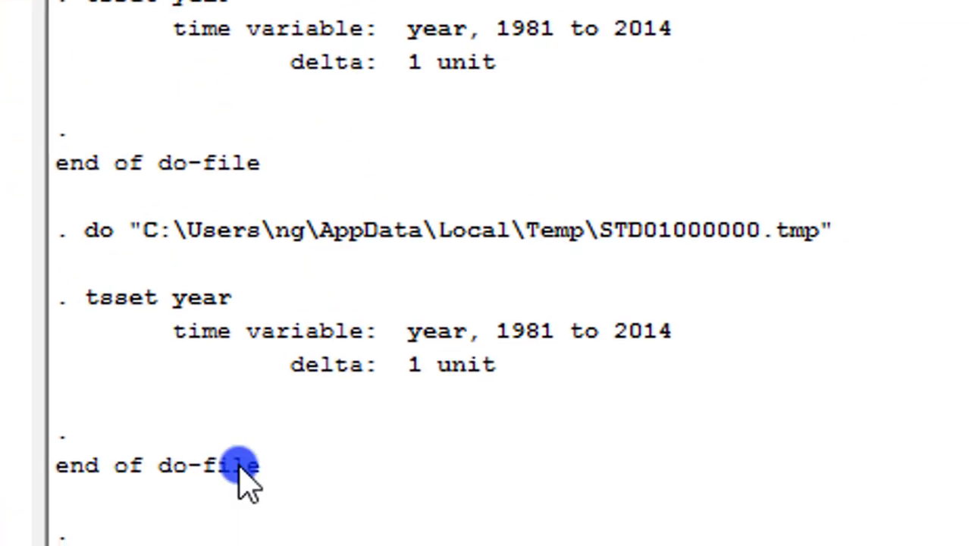
mouse_move(701, 317)
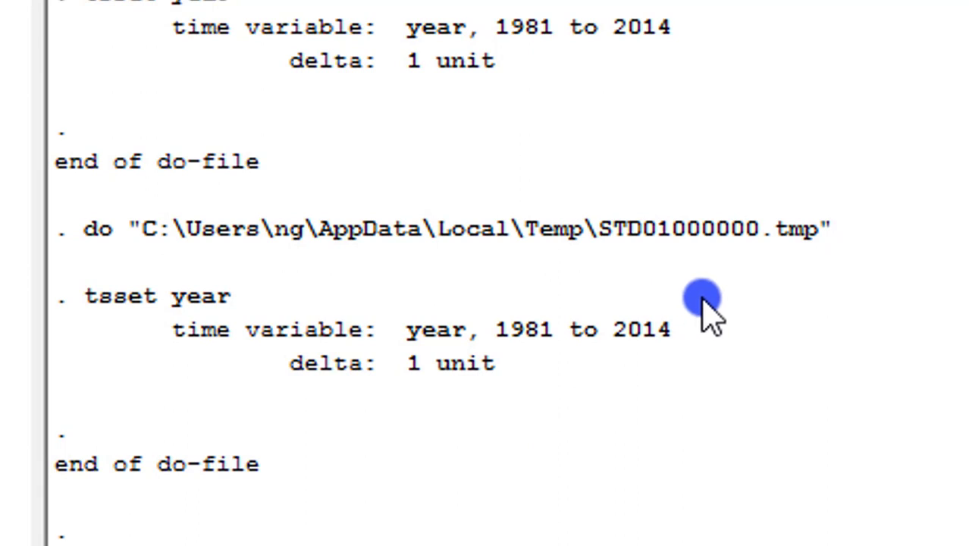
mouse_move(540, 374)
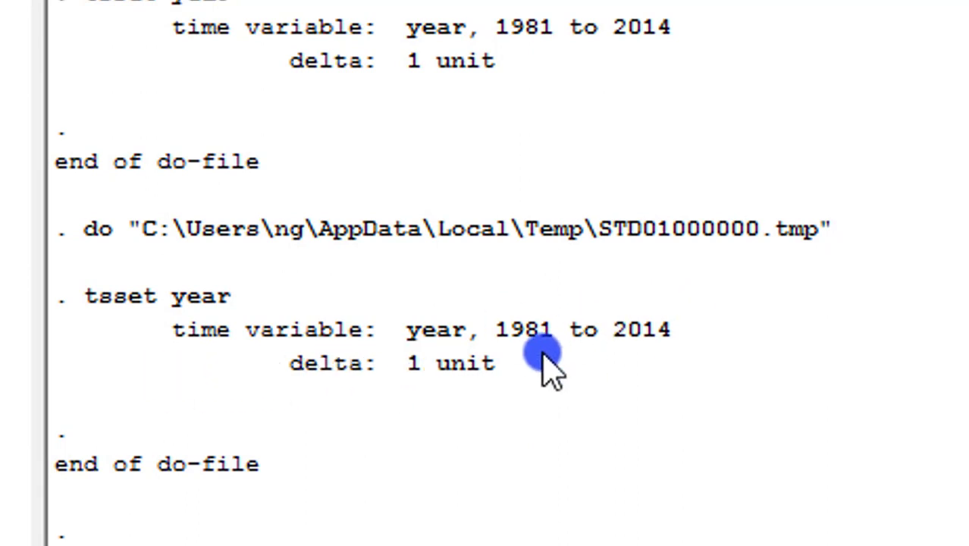
mouse_move(646, 341)
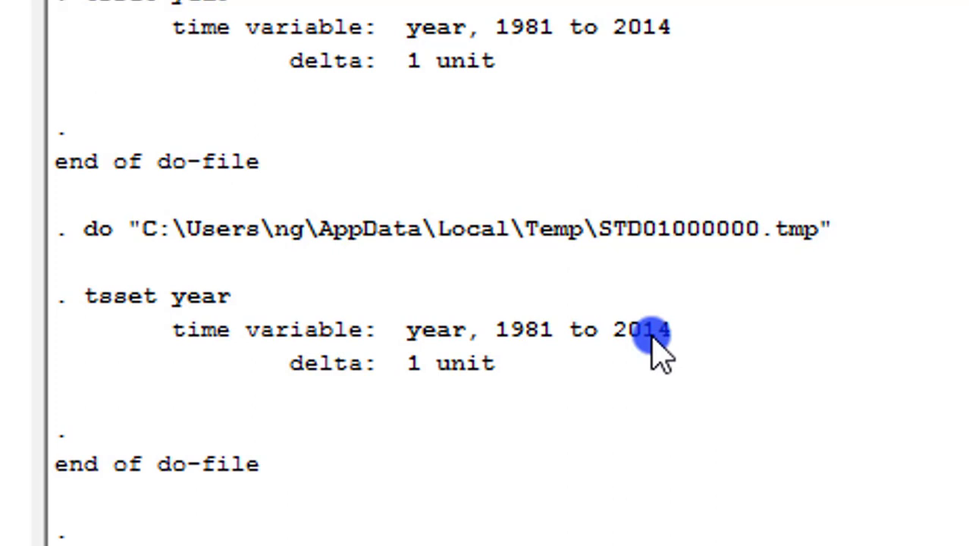
mouse_move(686, 330)
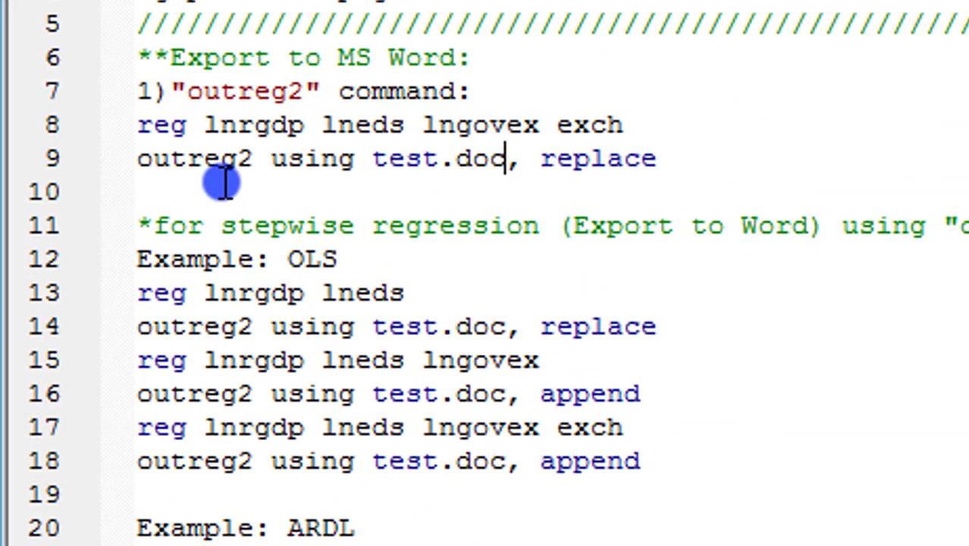
- Run the OLS of lnrgdp on lneds, lngovex and exch, export to test.doc, and view it in Word
click(140, 159)
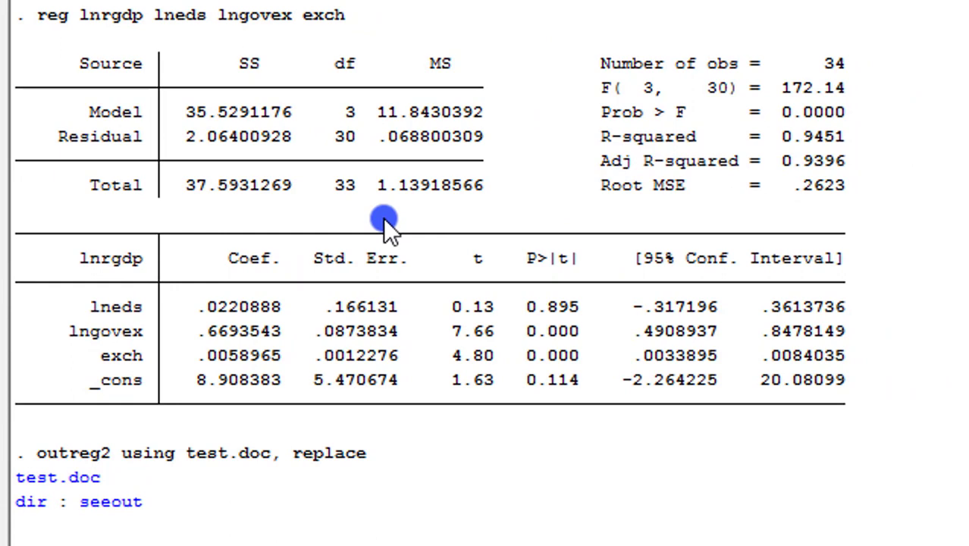
mouse_move(161, 457)
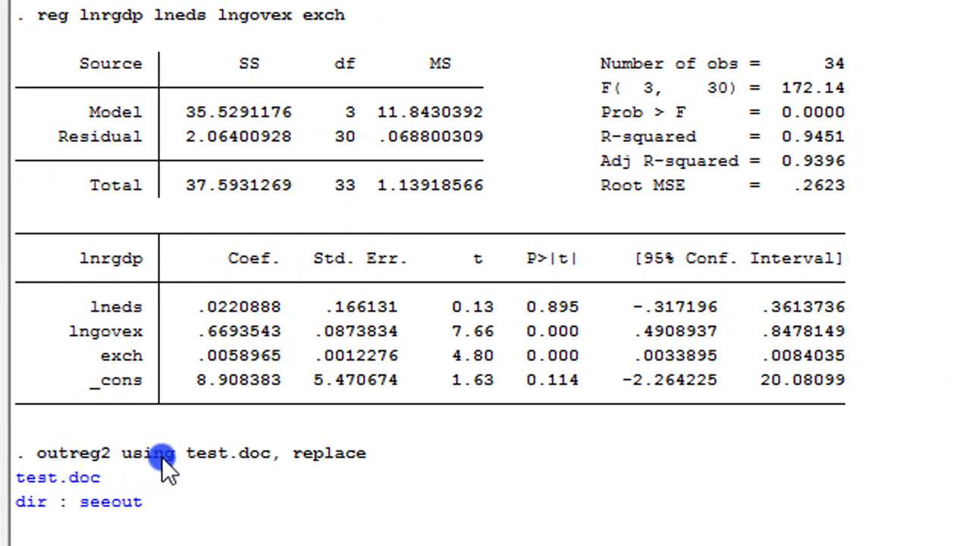
mouse_move(90, 477)
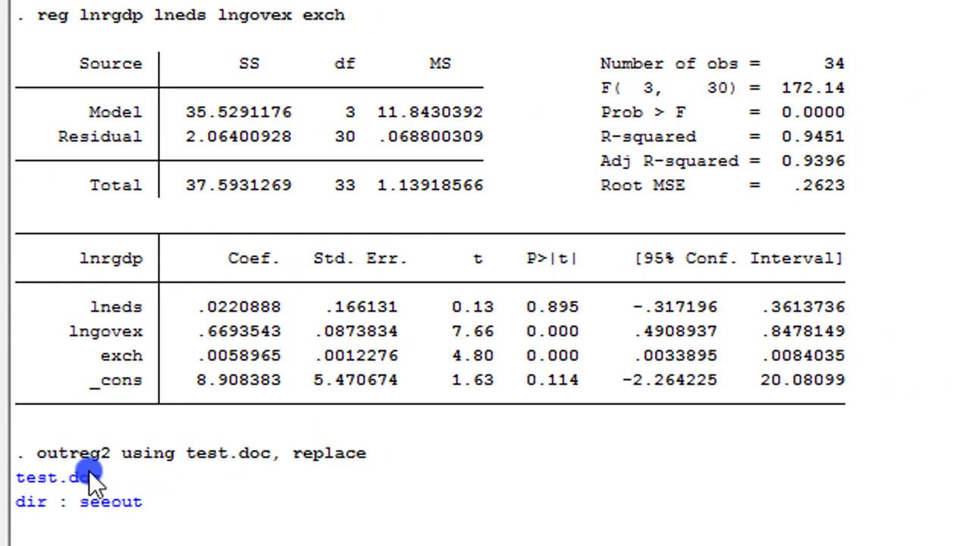
mouse_move(73, 508)
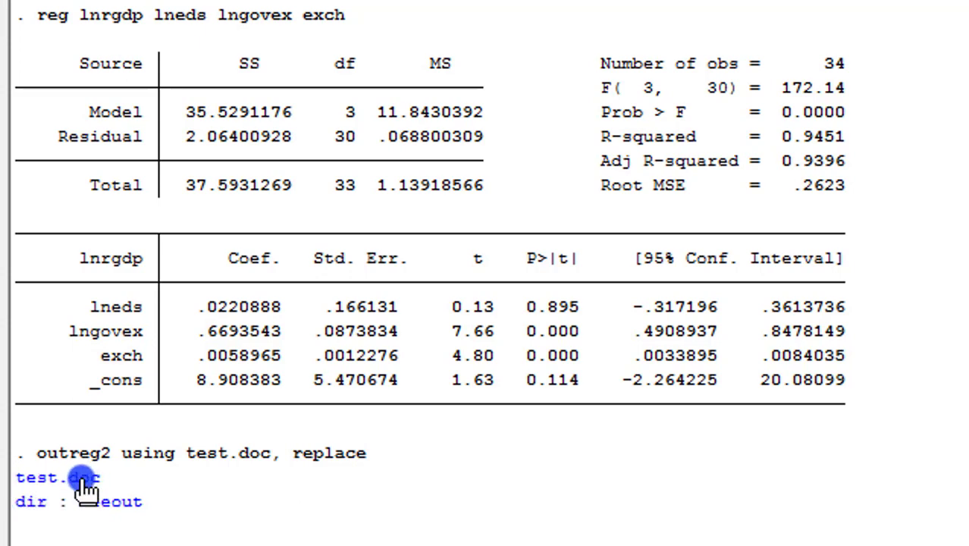
click(73, 479)
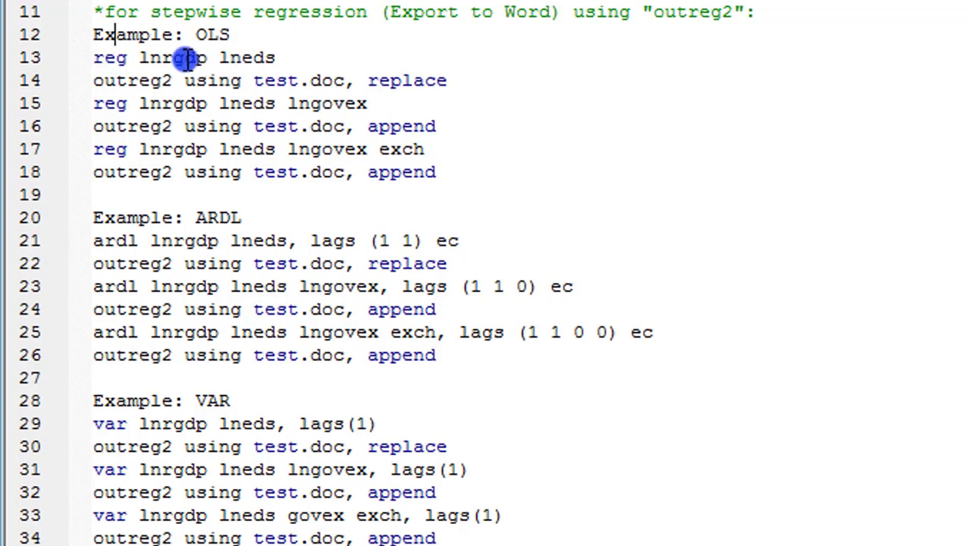
mouse_move(363, 110)
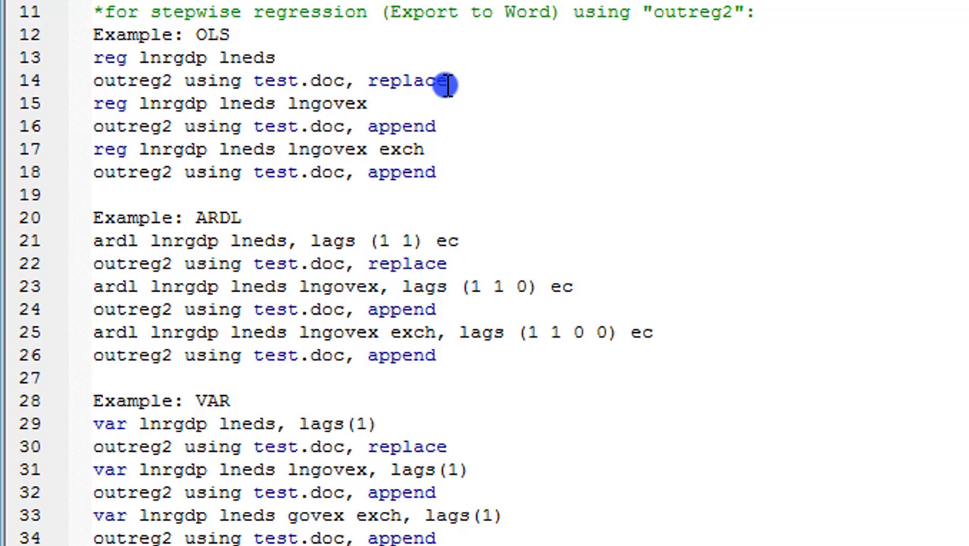
mouse_move(437, 128)
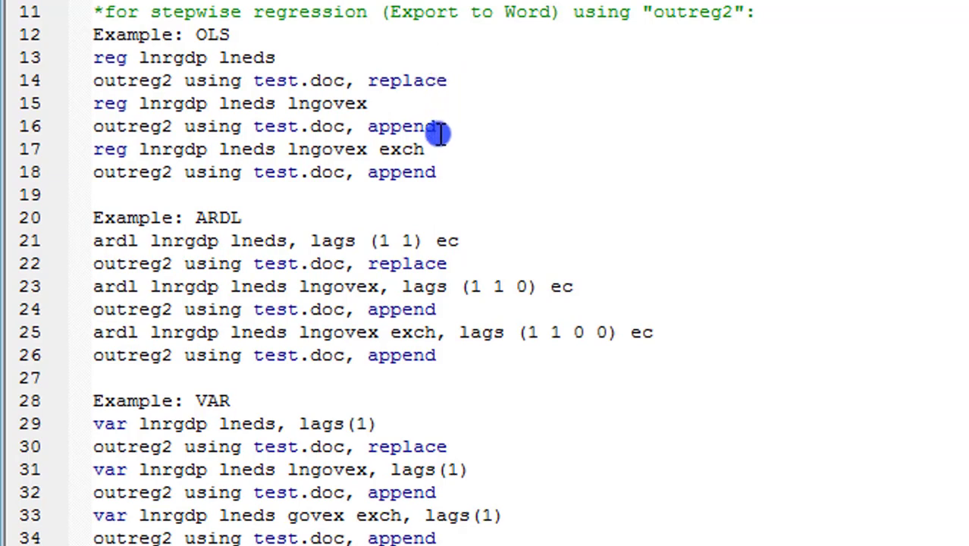
mouse_move(219, 103)
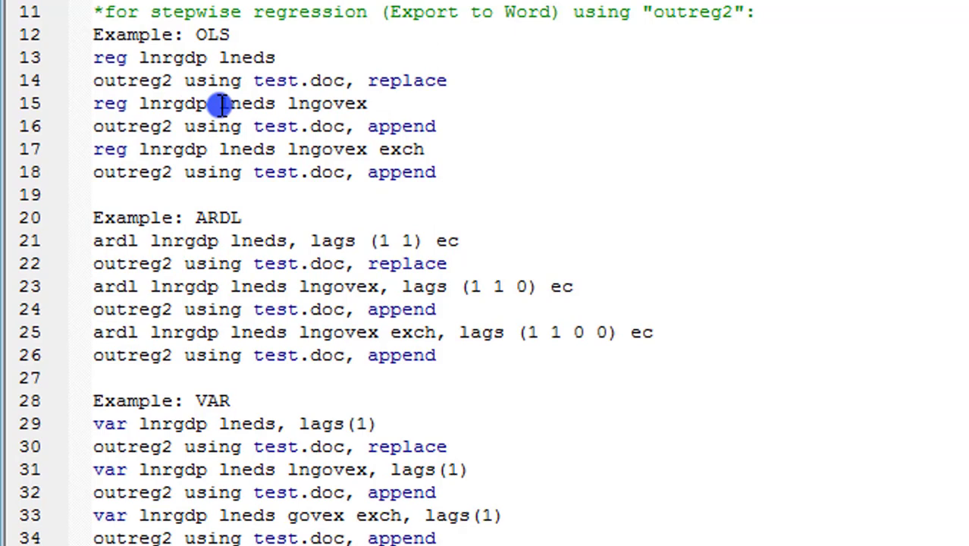
mouse_move(356, 168)
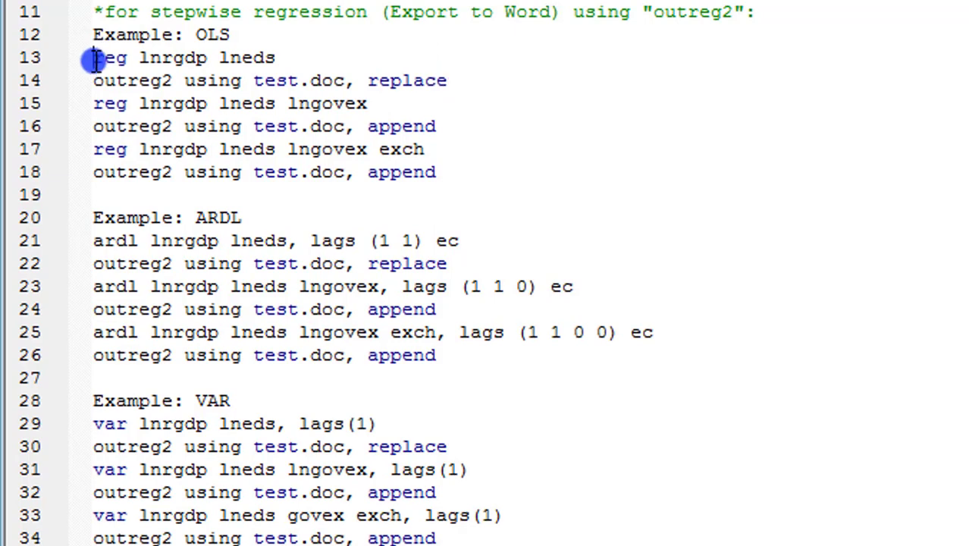
- Select the stepwise OLS reg lines with their outreg2 replace and append exports
drag(92, 58, 436, 173)
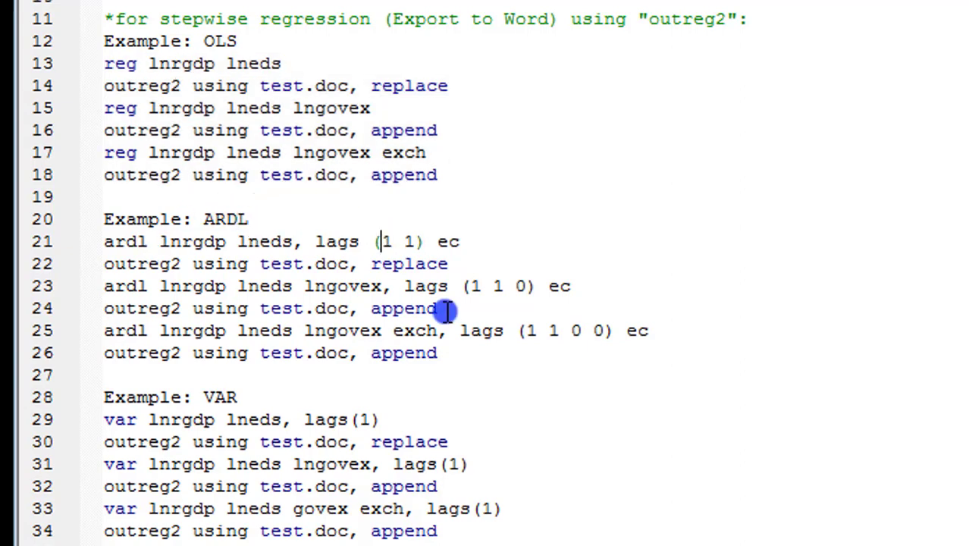
- Run the stepwise ARDL error-correction models and export their results to test.doc
click(103, 241)
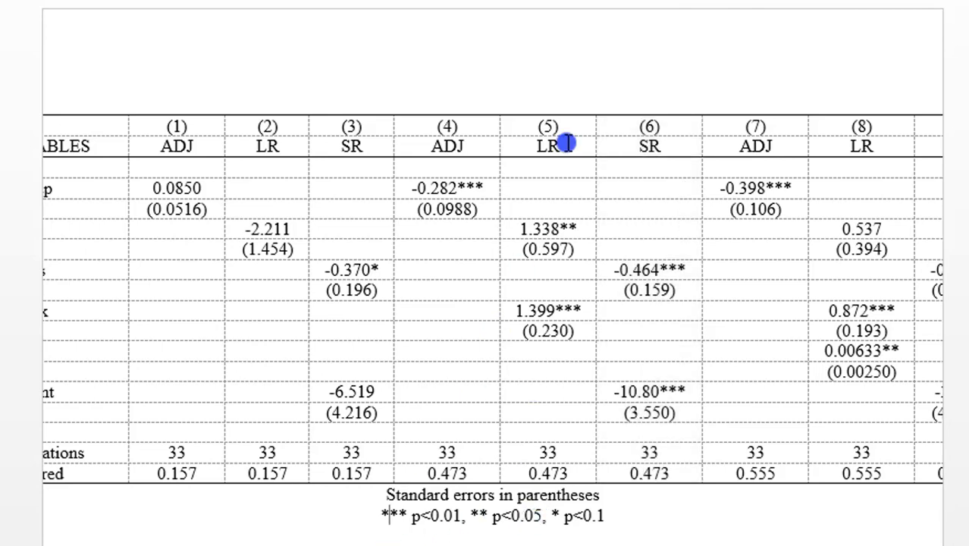
mouse_move(494, 47)
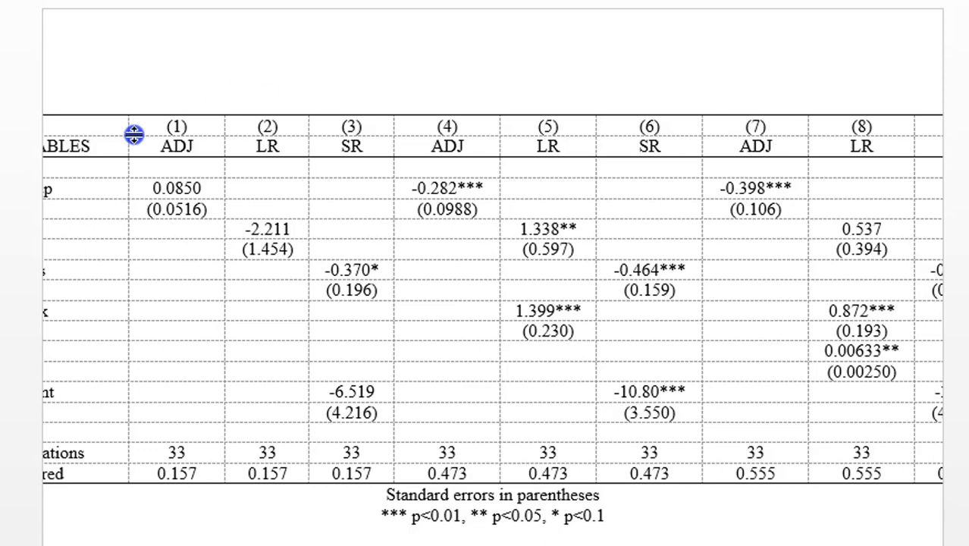
mouse_move(486, 57)
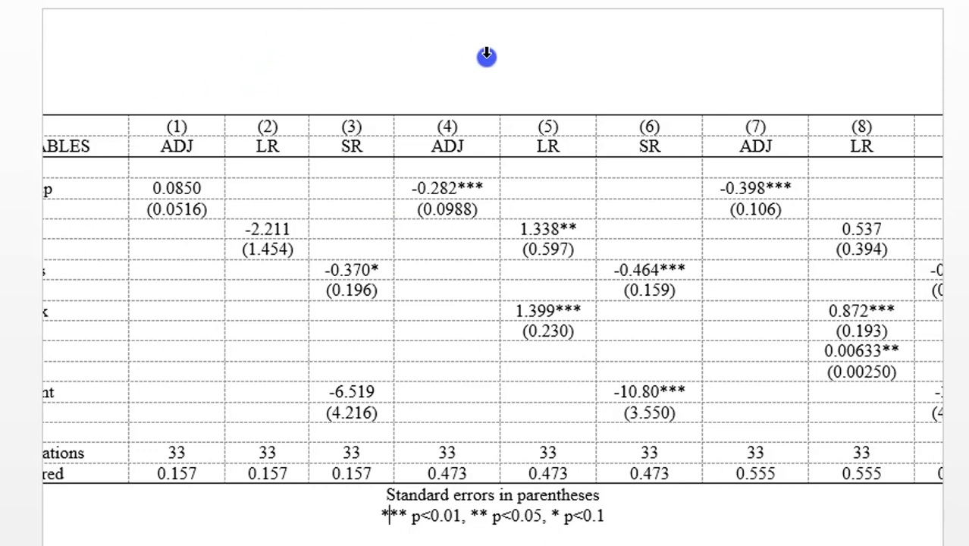
mouse_move(498, 122)
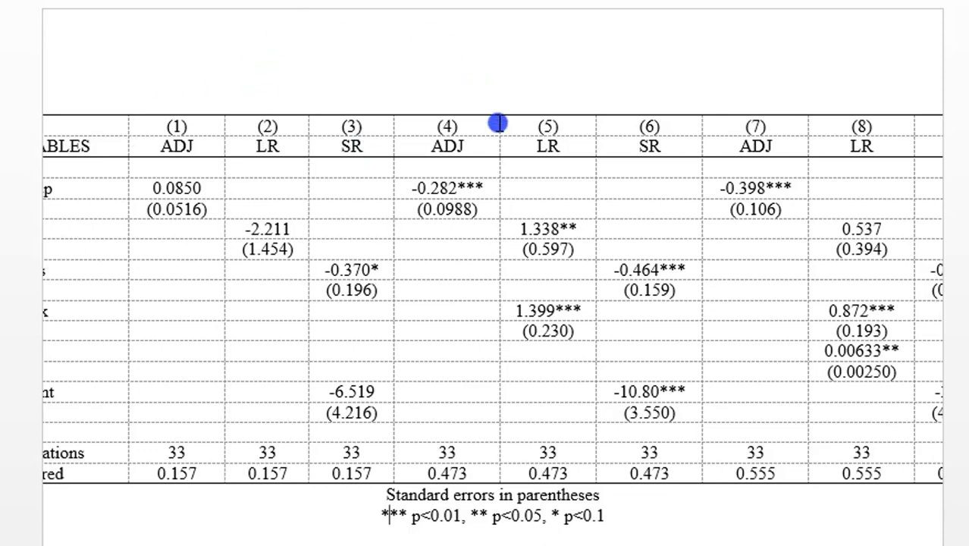
mouse_move(552, 63)
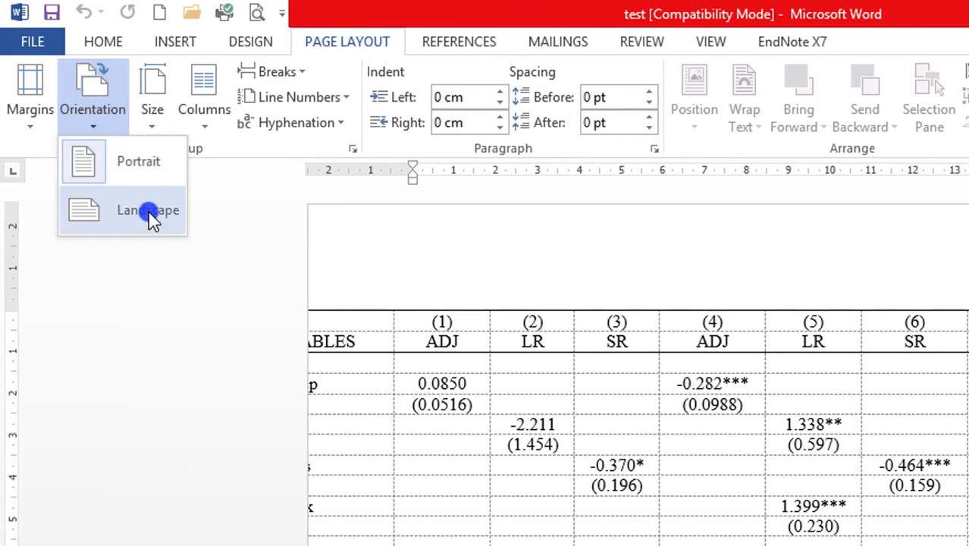
- Switch test.doc to landscape so all nine ARDL result columns fit on the page
click(147, 210)
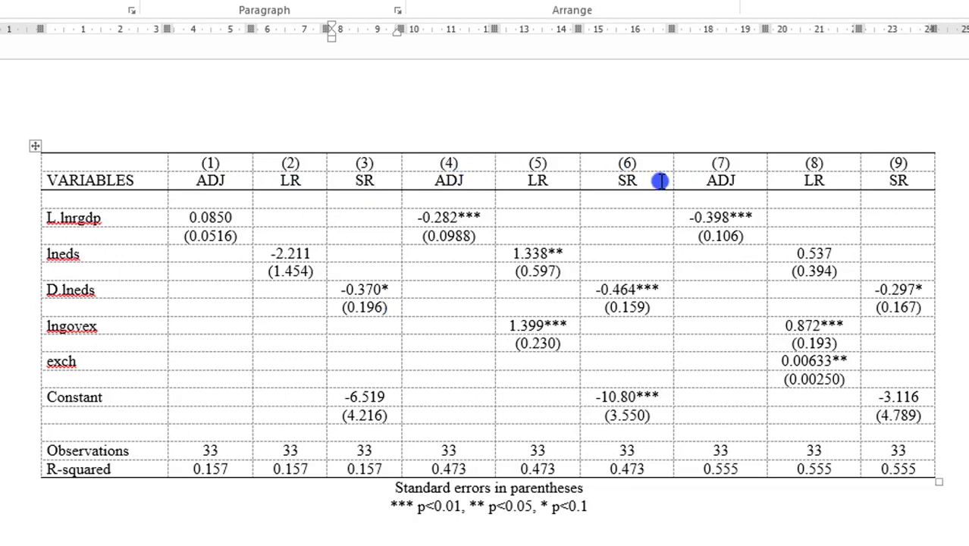
drag(660, 180, 910, 181)
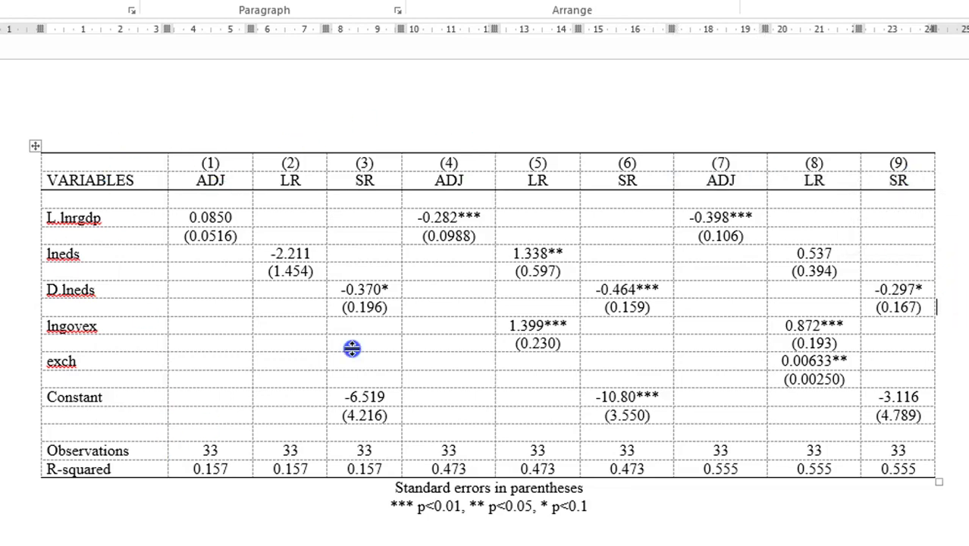
mouse_move(589, 258)
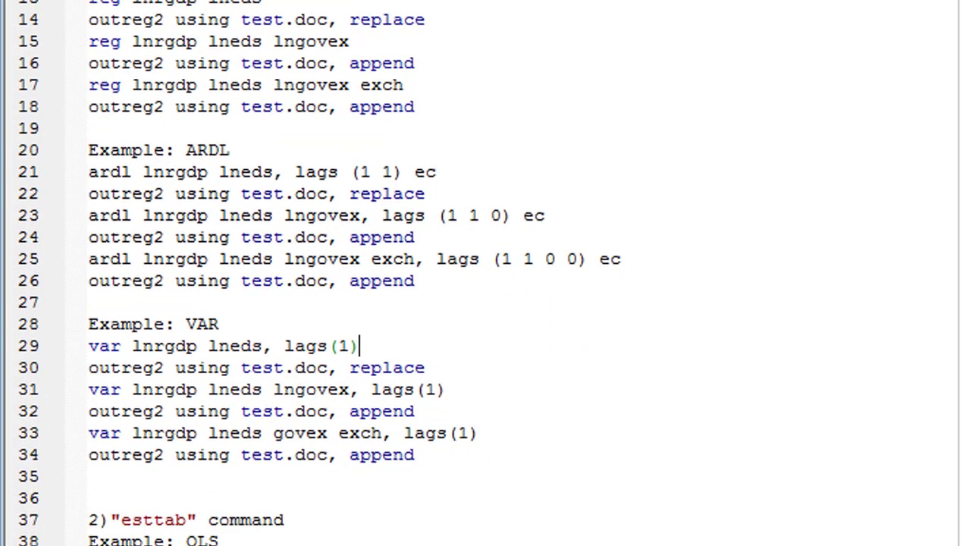
- Scroll the do-file down to the VAR var/outreg2 export example
scroll(down, 3)
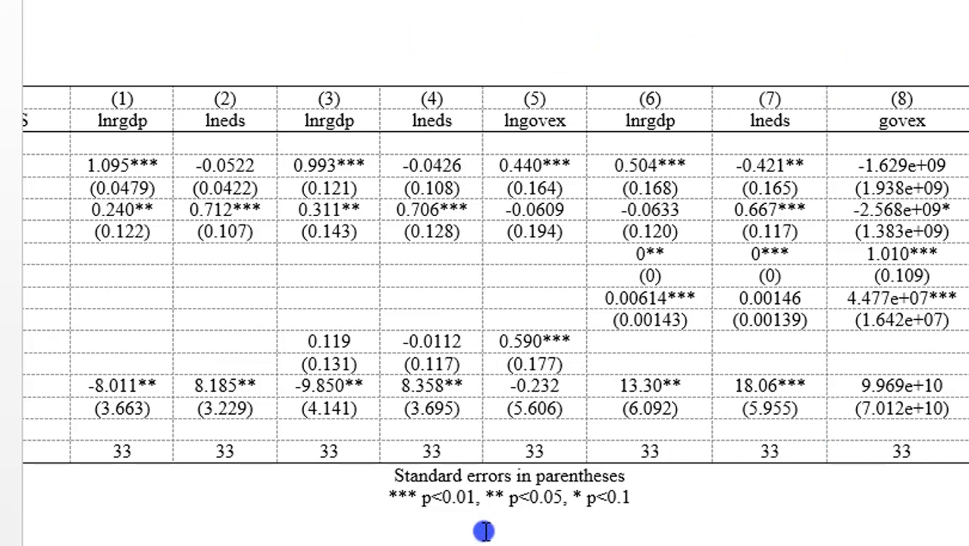
mouse_move(485, 212)
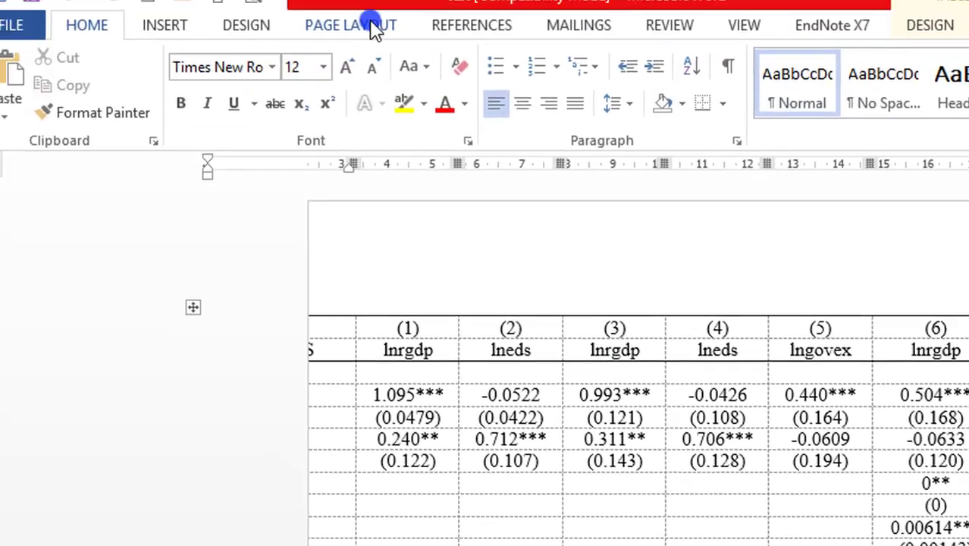
- Set test.doc to landscape via Page Layout so all nine VAR columns through exch fit
click(361, 24)
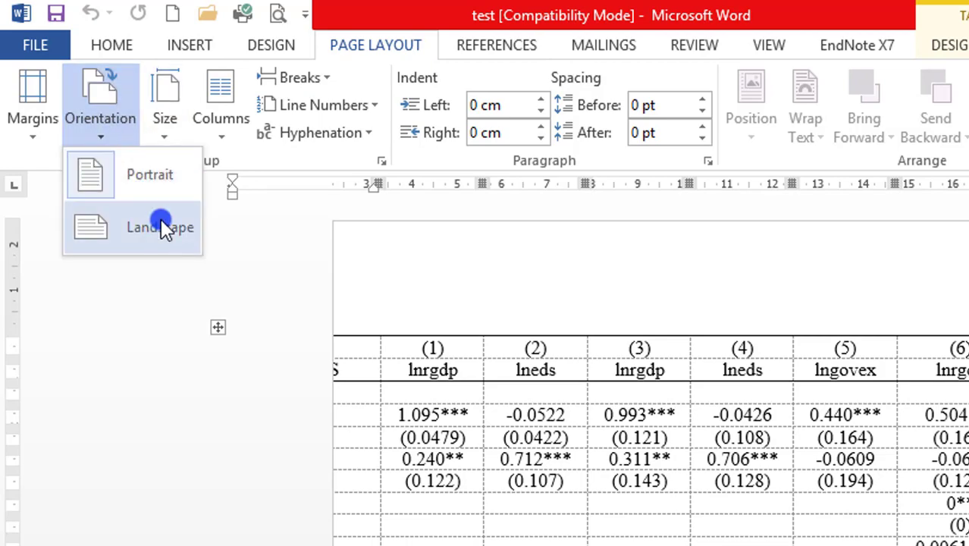
click(160, 228)
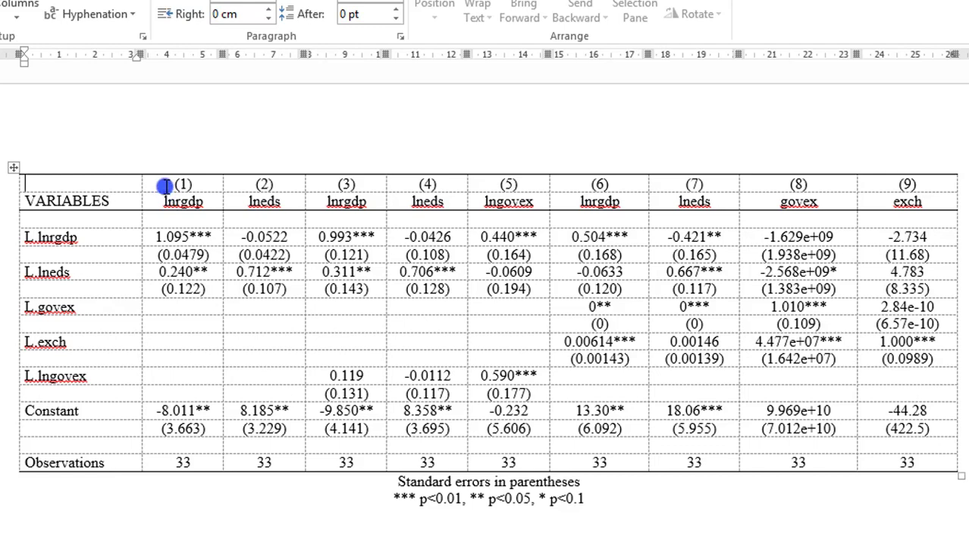
click(276, 200)
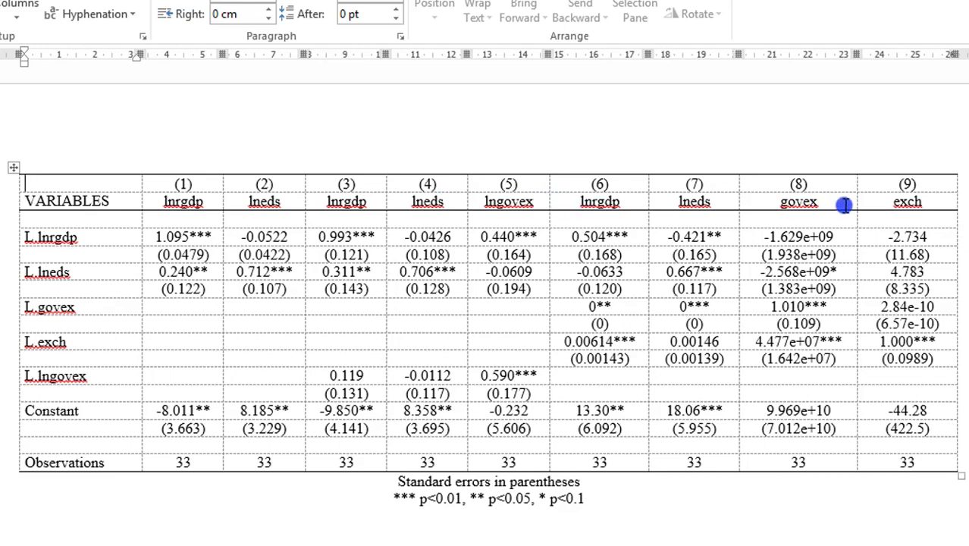
mouse_move(734, 369)
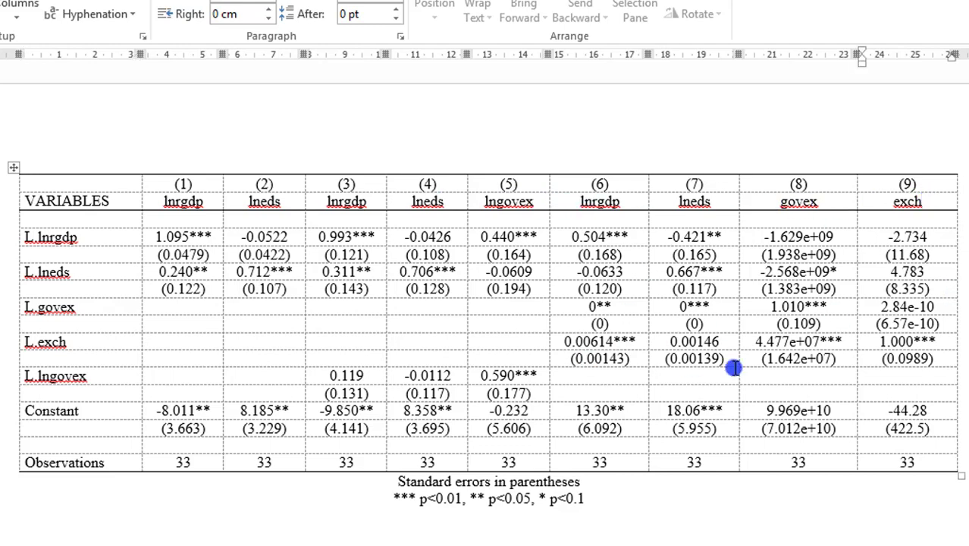
mouse_move(688, 161)
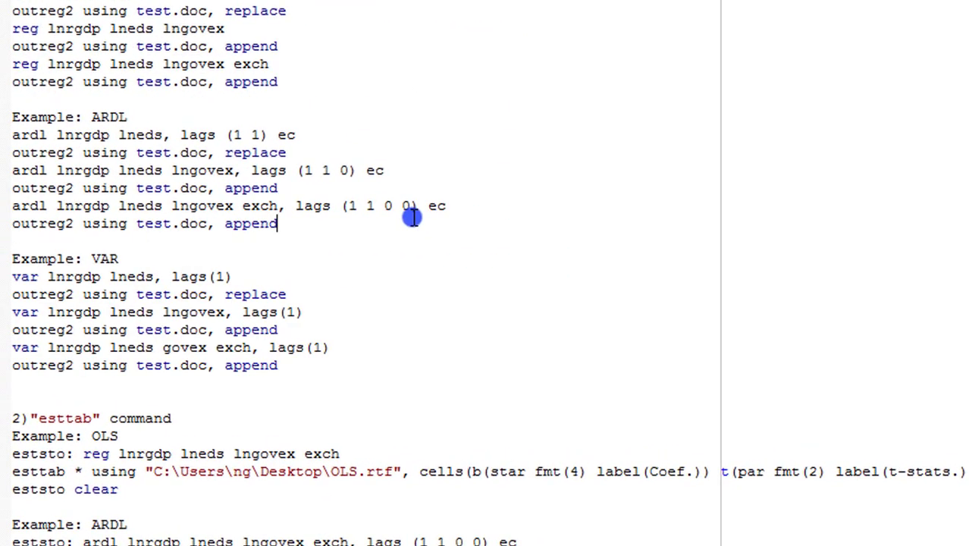
mouse_move(355, 391)
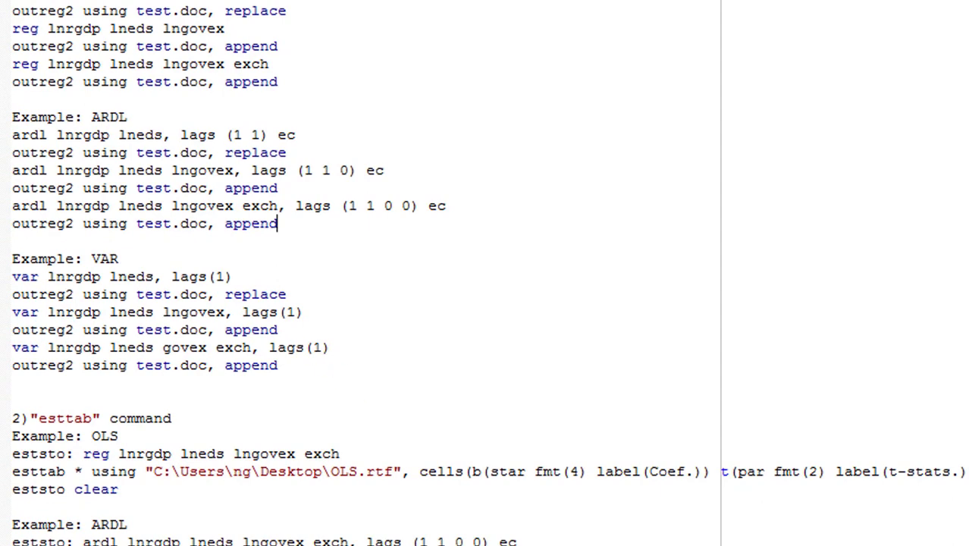
- Select the eststo reg, esttab and eststo clear lines exporting OLS Results to OLS.rtf
scroll(down, 3)
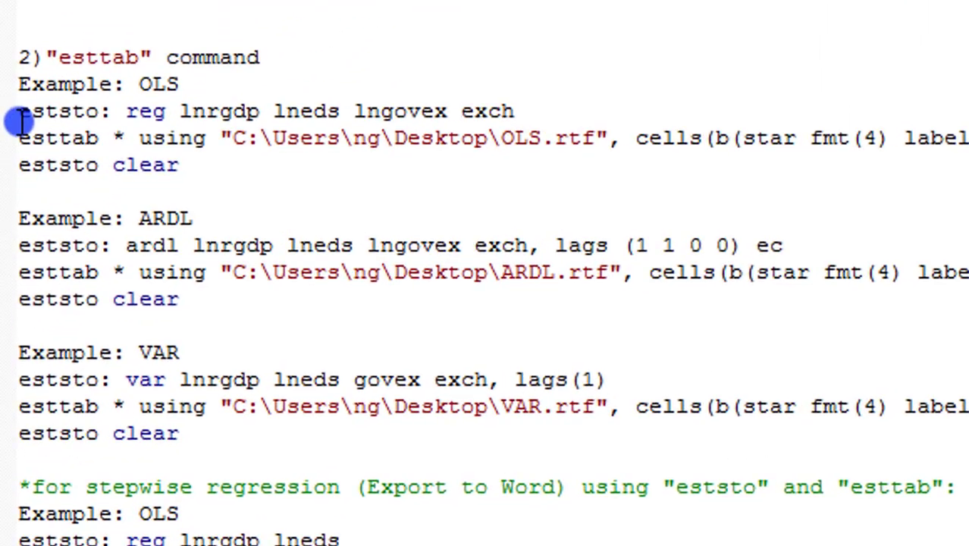
mouse_move(104, 110)
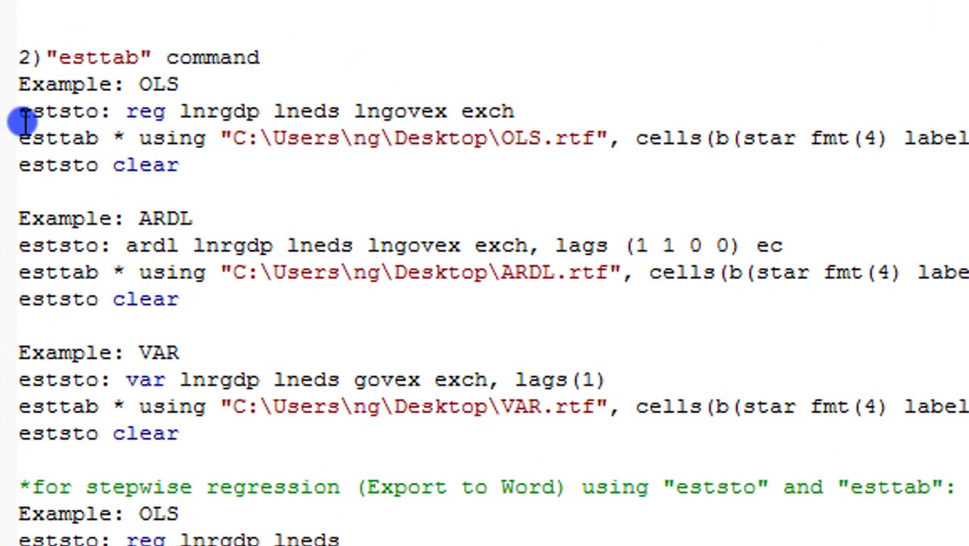
mouse_move(66, 115)
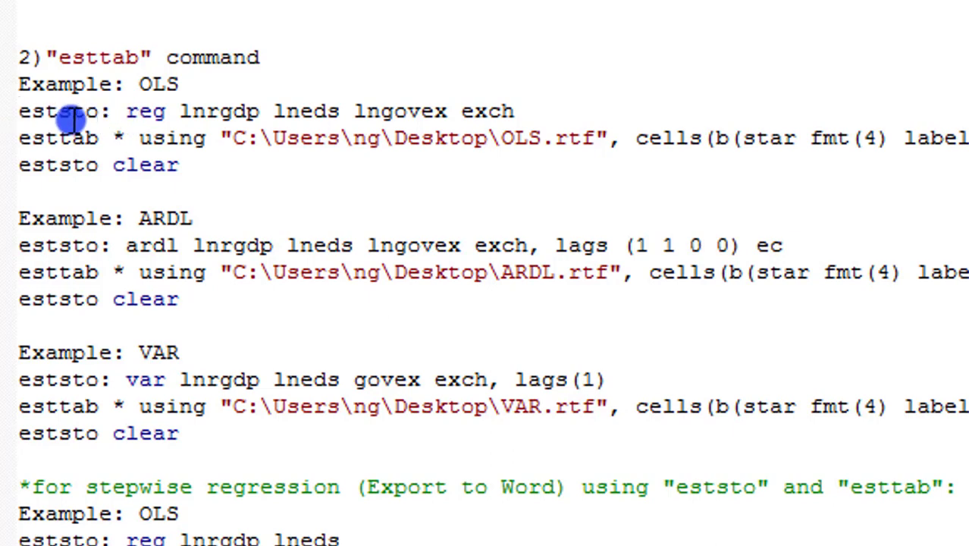
mouse_move(14, 123)
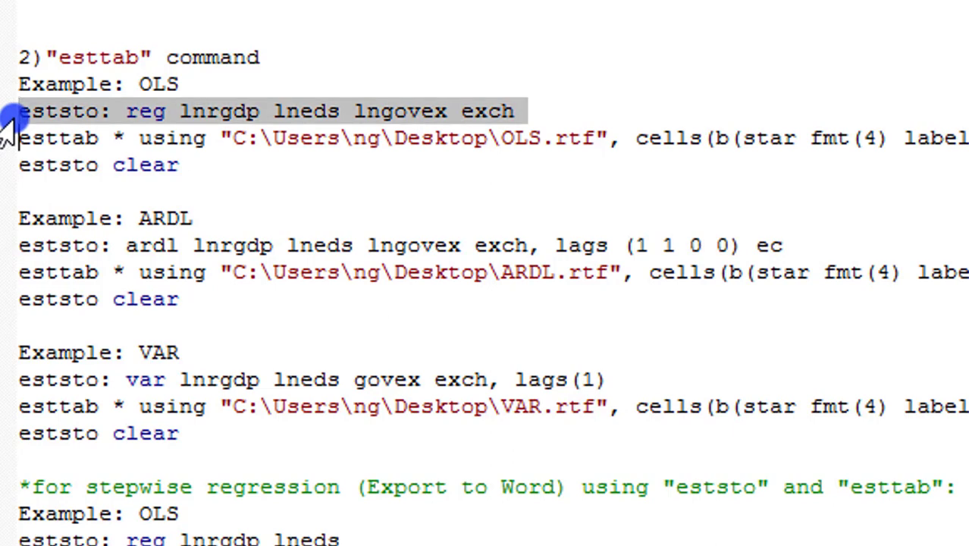
drag(18, 110, 114, 164)
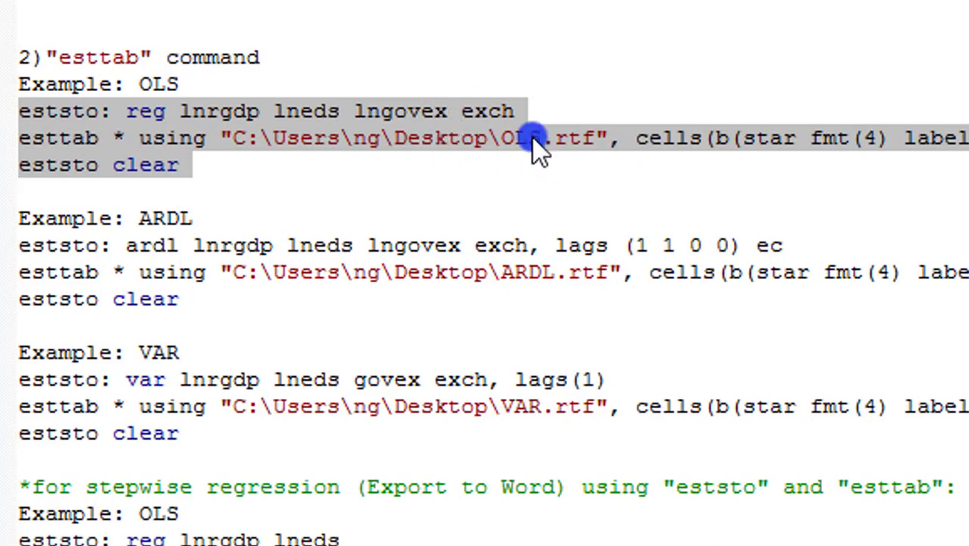
click(27, 114)
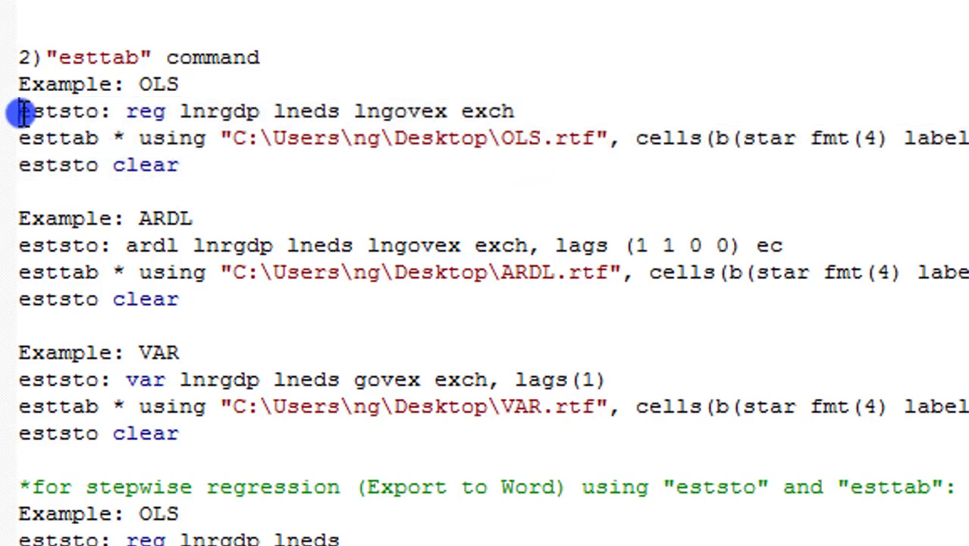
drag(18, 111, 190, 164)
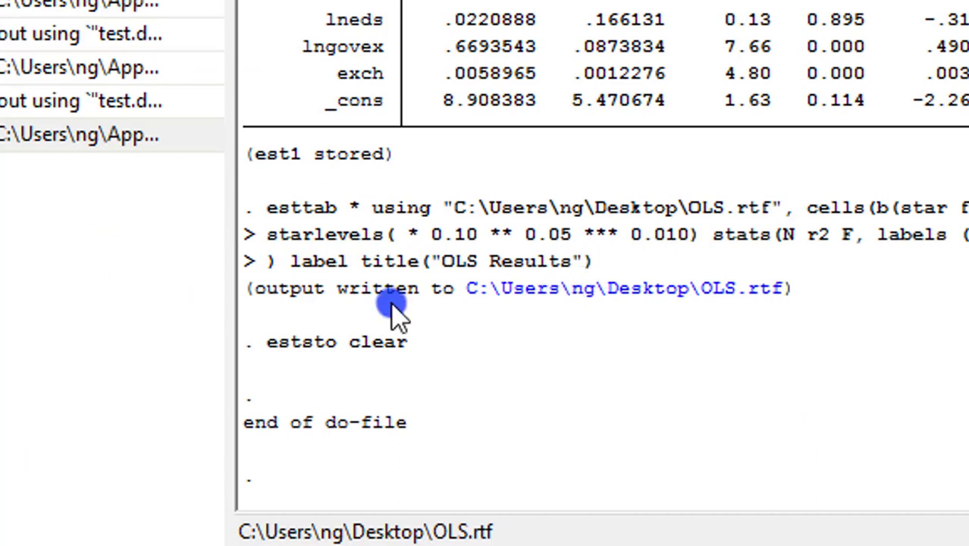
mouse_move(621, 292)
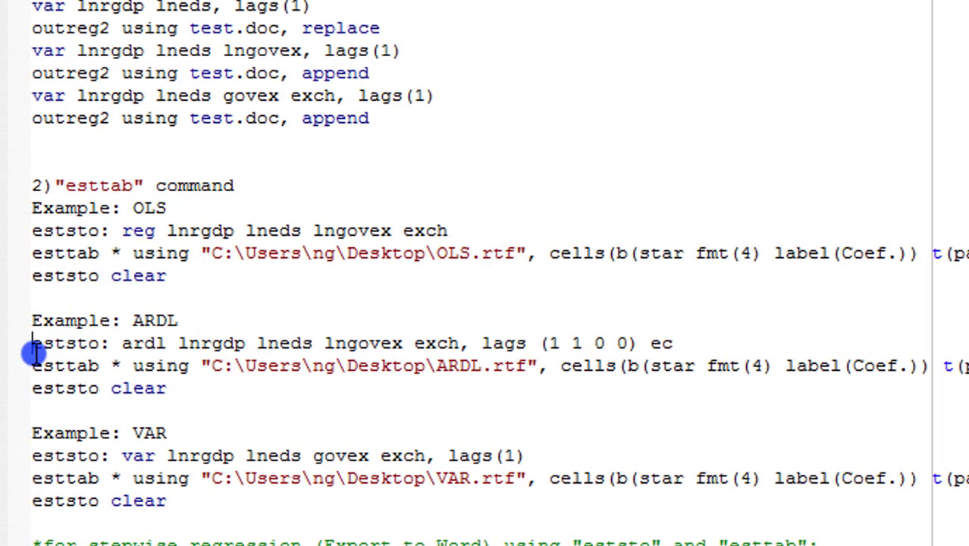
- Select the eststo ardl, esttab and eststo clear lines exporting ARDL Results to ARDL.rtf
drag(32, 343, 32, 411)
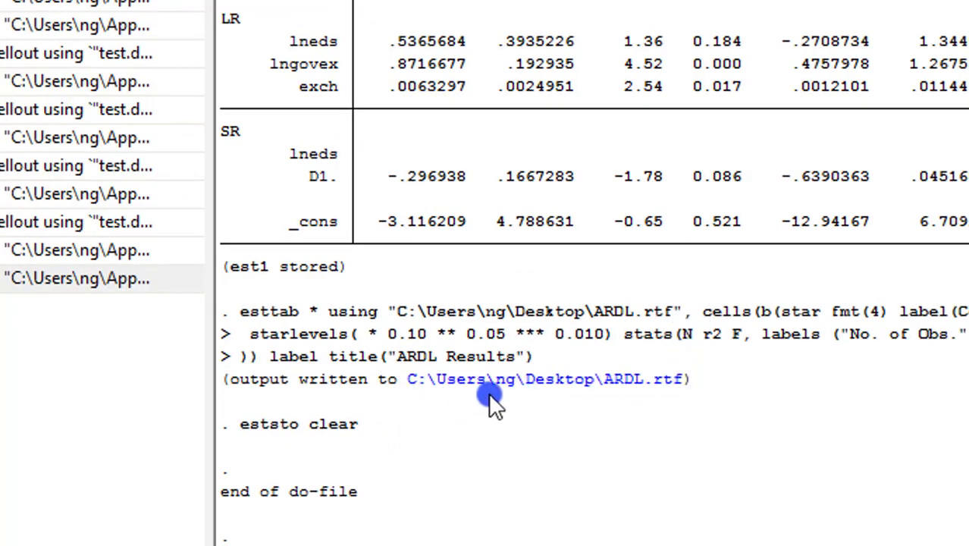
mouse_move(636, 391)
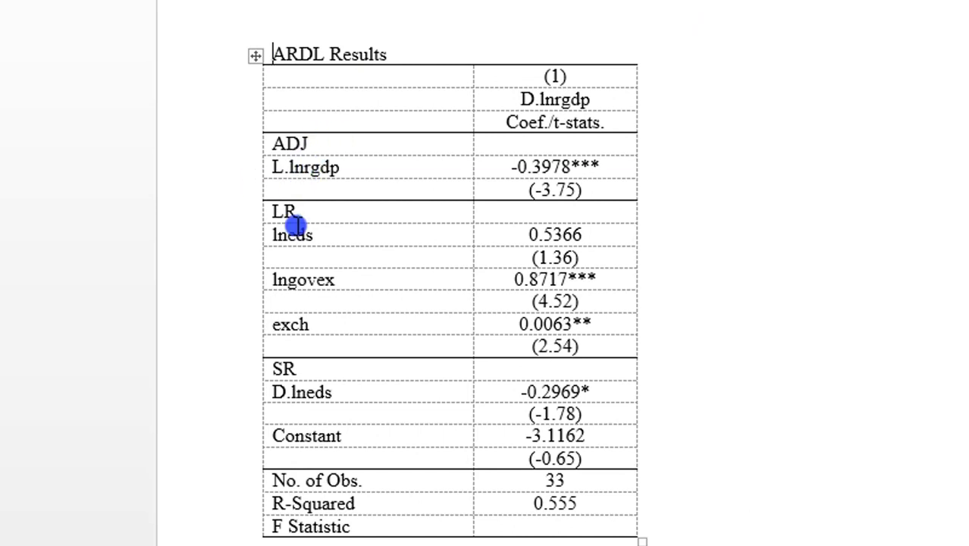
mouse_move(270, 372)
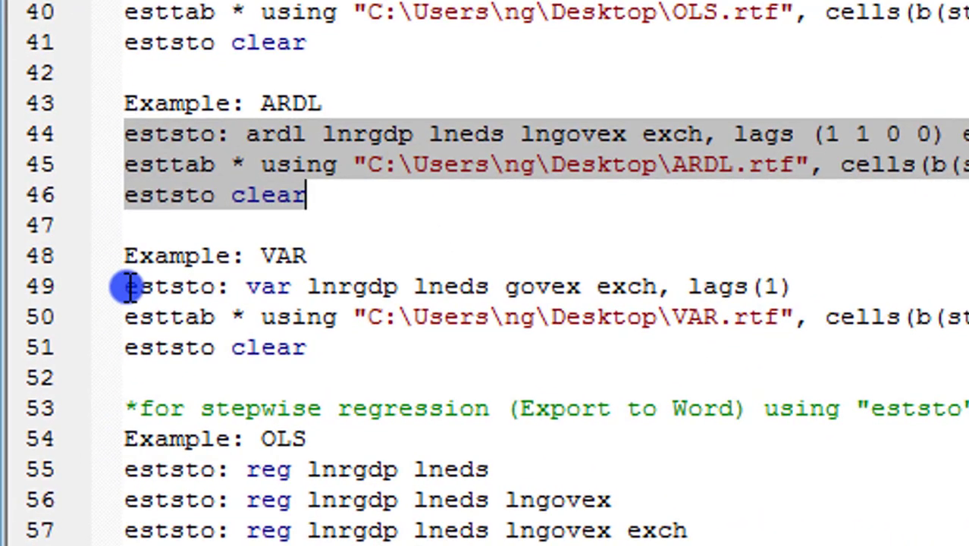
- Run the eststo var and esttab lines exporting four-decimal coefficients to VAR.rtf, then reach the stepwise esttab examples
drag(124, 285, 124, 377)
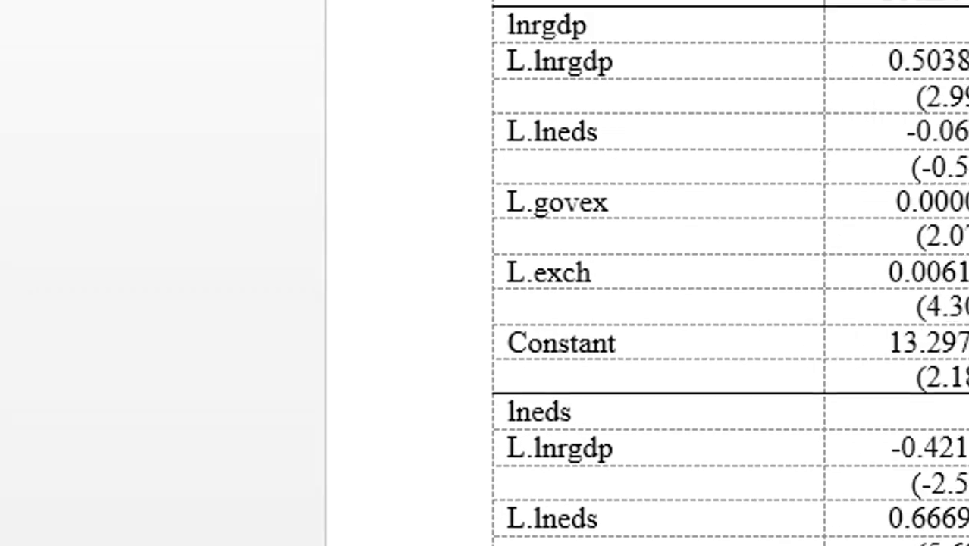
scroll(down, 3)
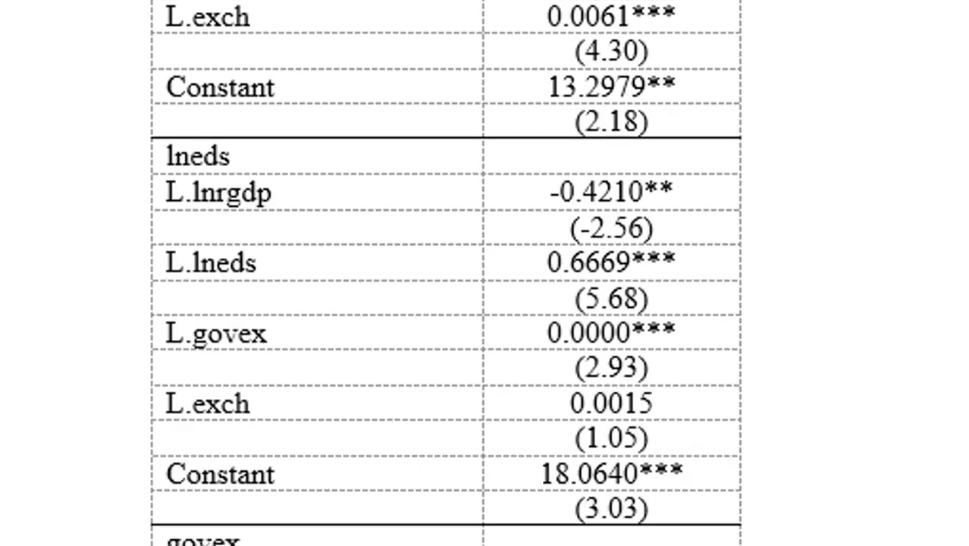
scroll(down, 3)
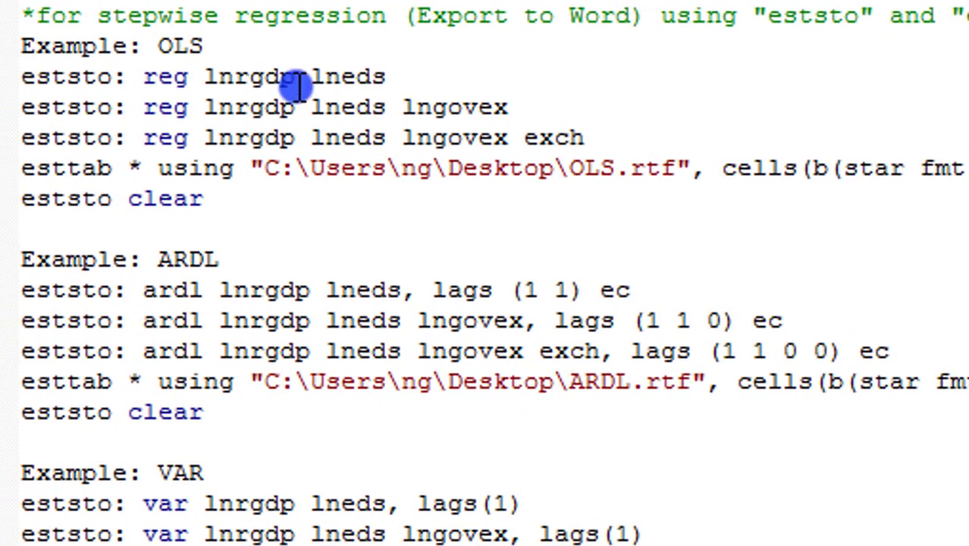
mouse_move(649, 55)
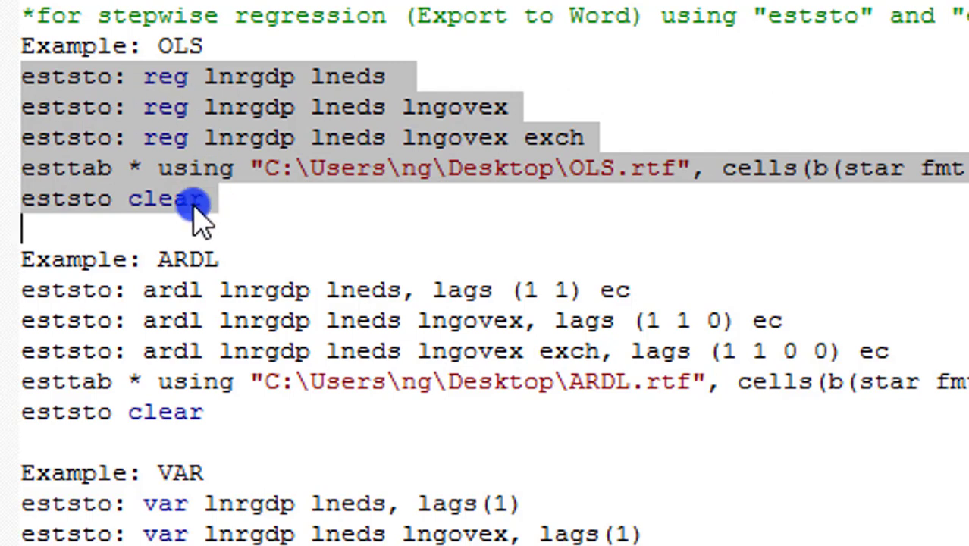
- Run the three stepwise OLS eststo models and export them via esttab to OLS.rtf
click(166, 200)
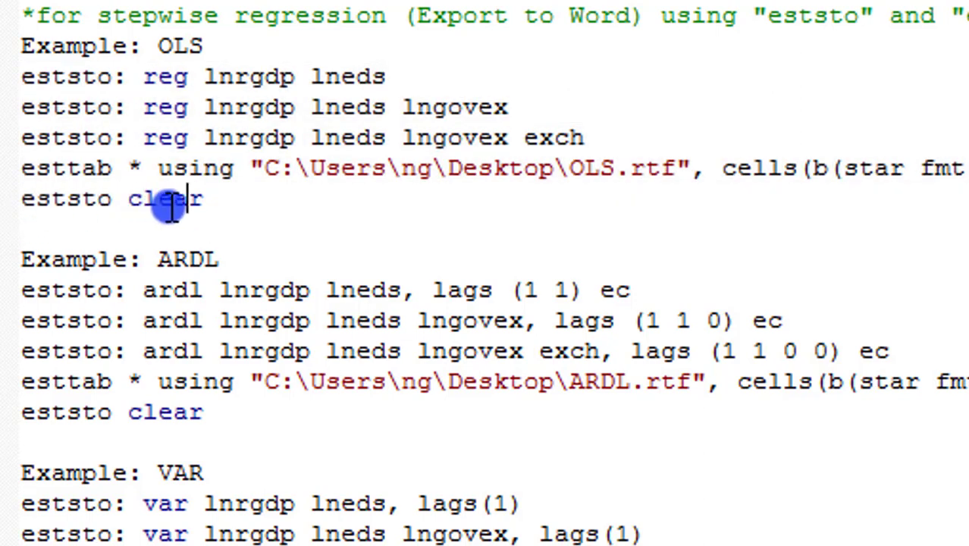
mouse_move(34, 212)
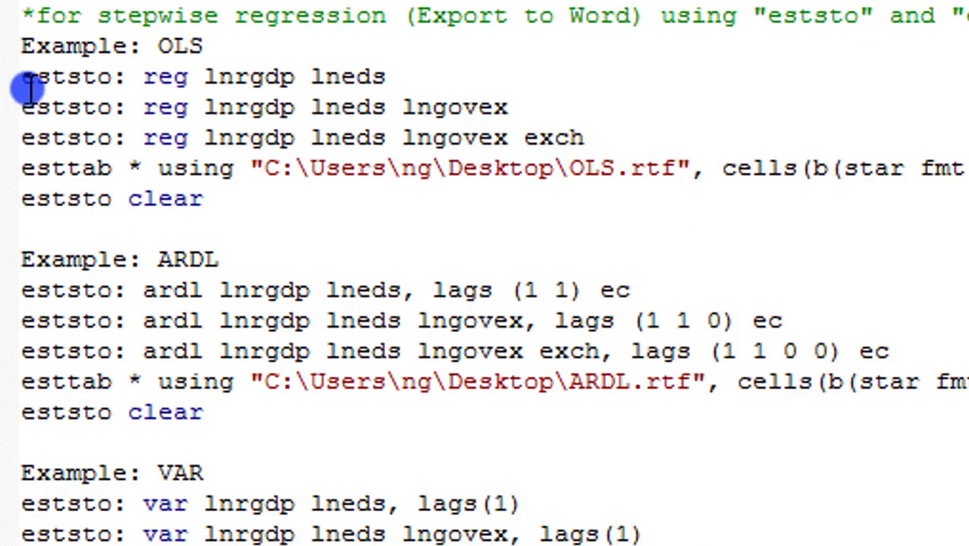
drag(23, 76, 212, 199)
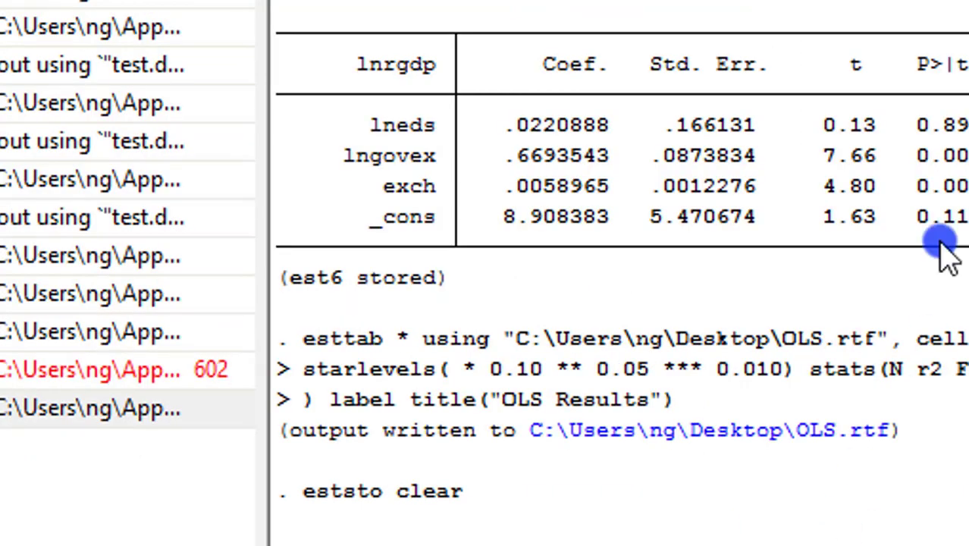
mouse_move(730, 440)
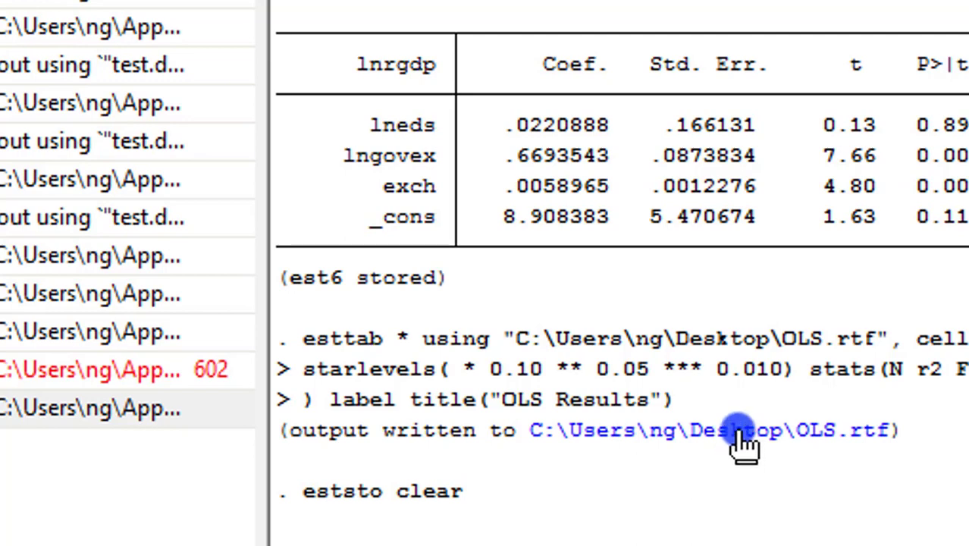
- View the exported OLS.rtf results table in Word from the Results window link
click(742, 446)
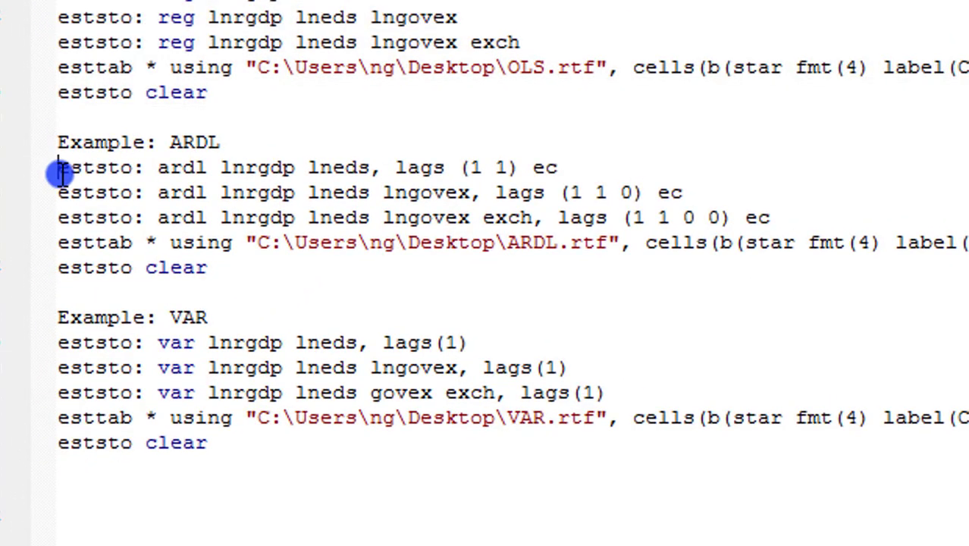
- Run the three stepwise ARDL eststo models and export them via esttab to ARDL.rtf
drag(58, 167, 204, 266)
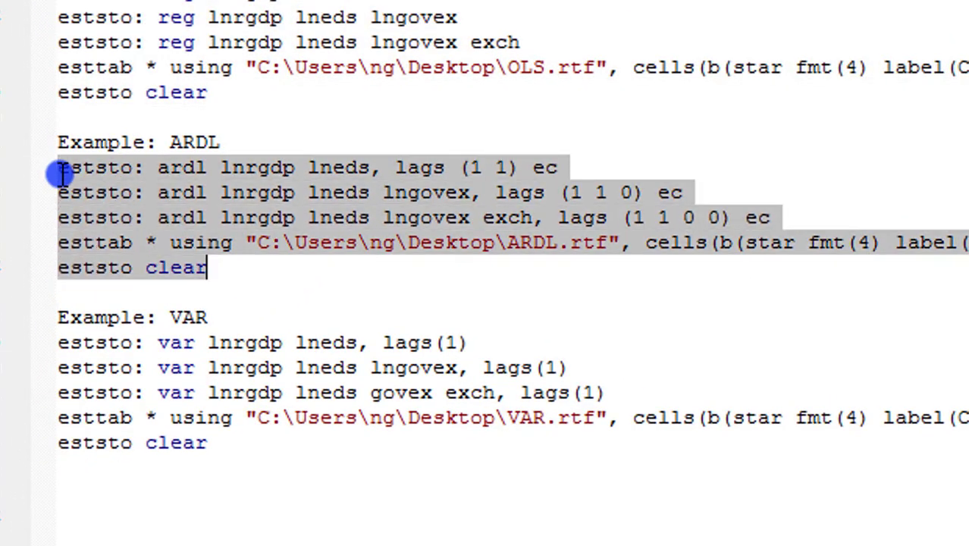
click(461, 276)
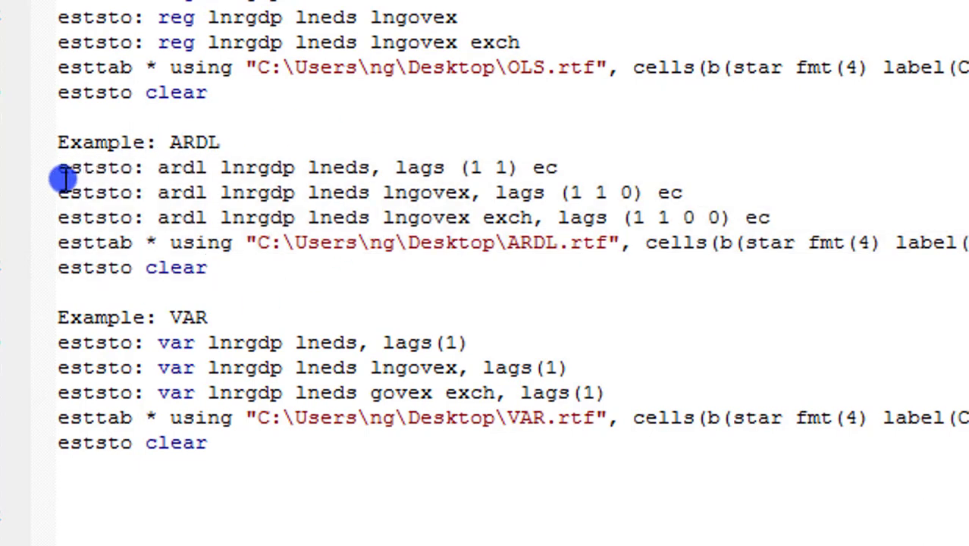
click(206, 267)
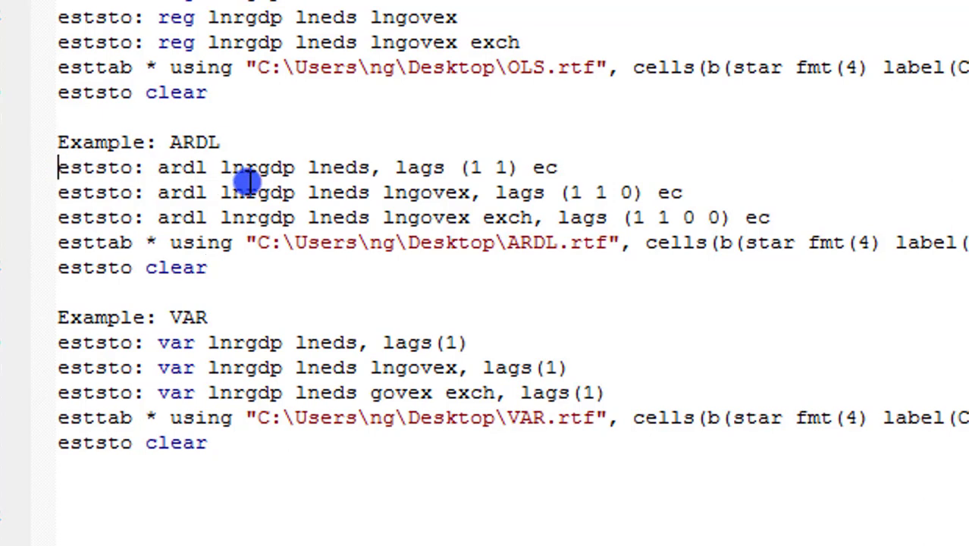
mouse_move(220, 267)
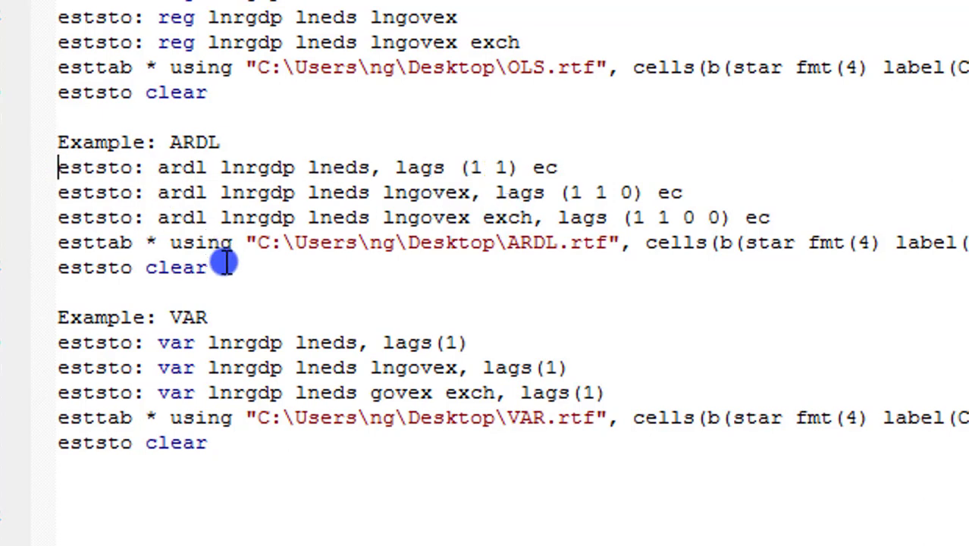
mouse_move(385, 199)
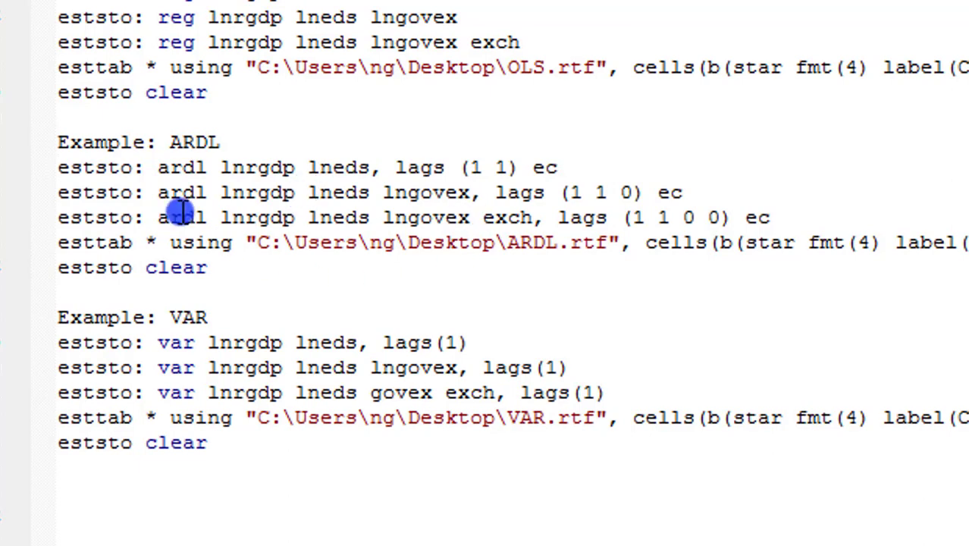
drag(182, 167, 189, 267)
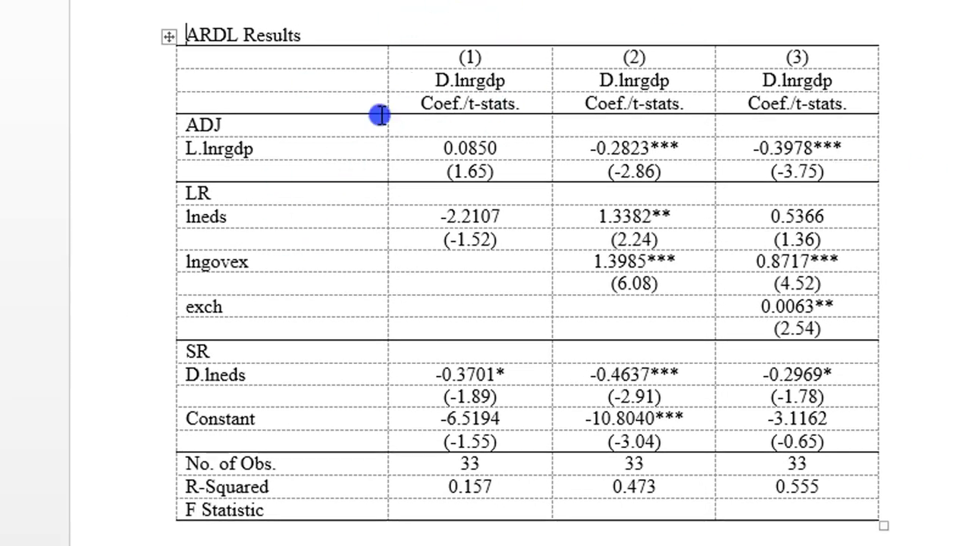
mouse_move(513, 124)
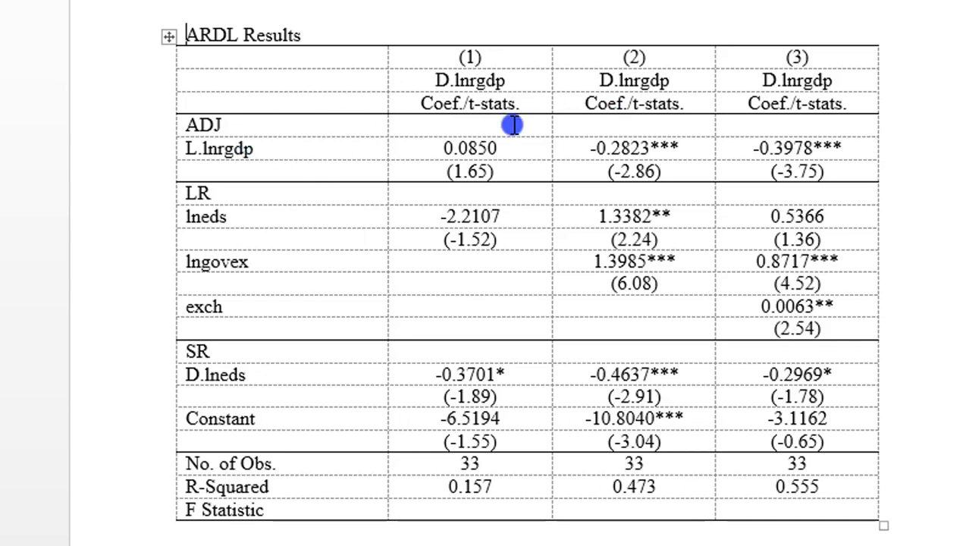
mouse_move(417, 141)
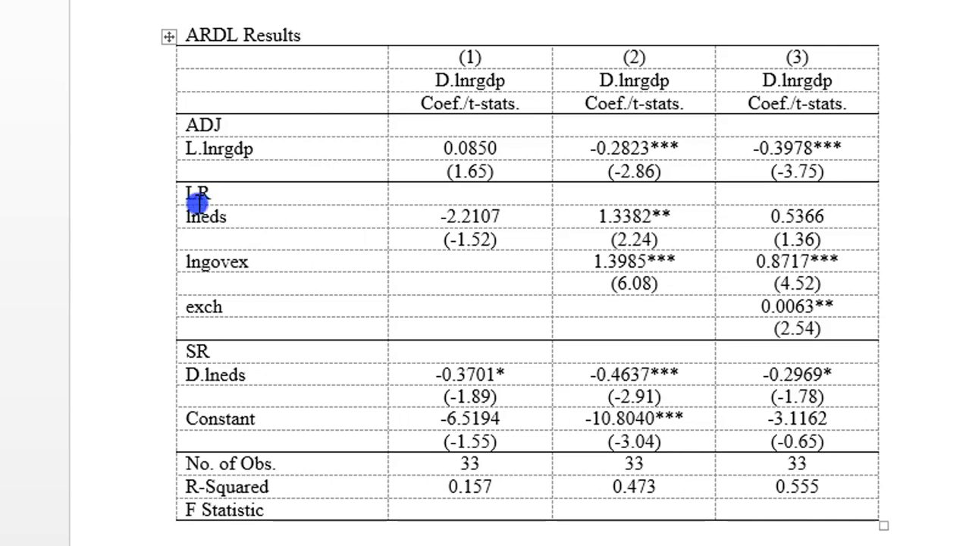
mouse_move(463, 292)
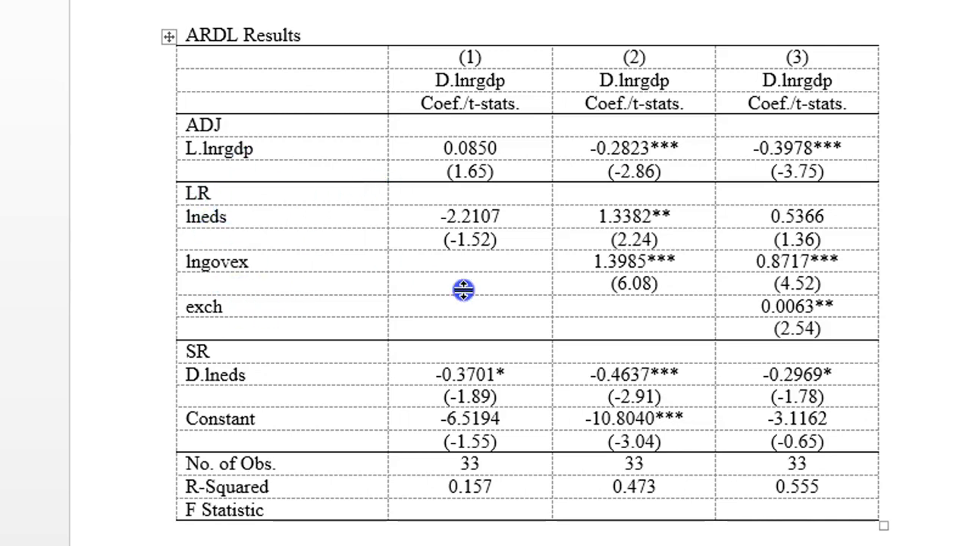
mouse_move(840, 537)
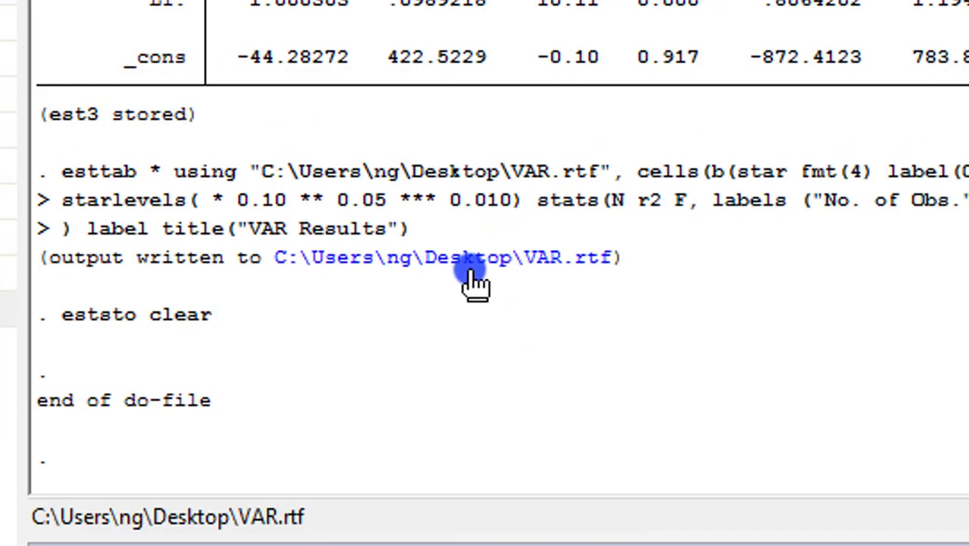
- View the two-page VAR Results table in VAR.rtf, with 33 observations per model
click(464, 258)
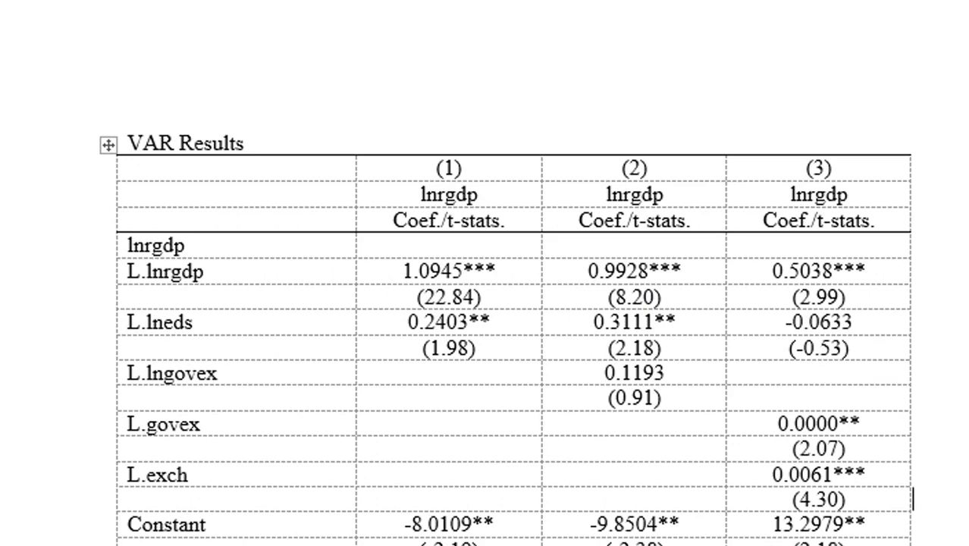
scroll(down, 3)
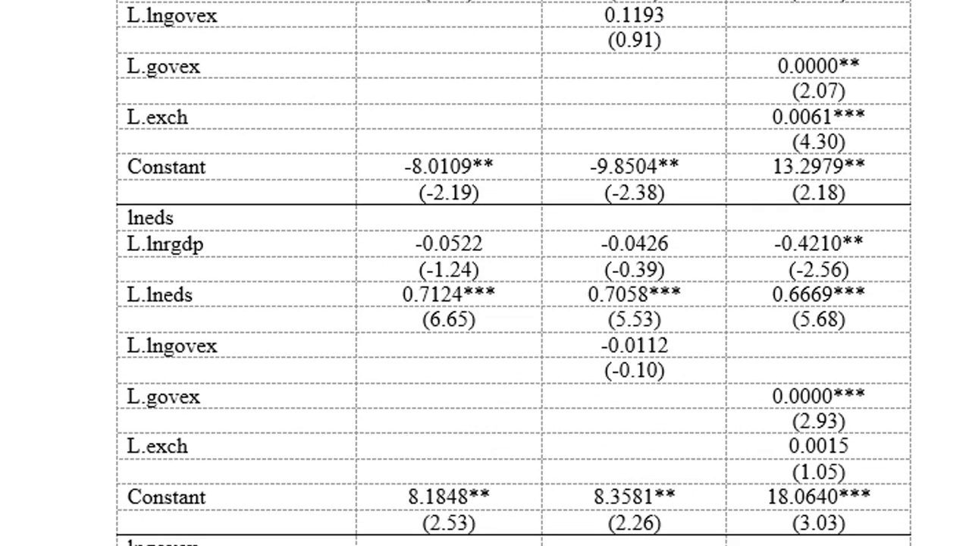
scroll(down, 3)
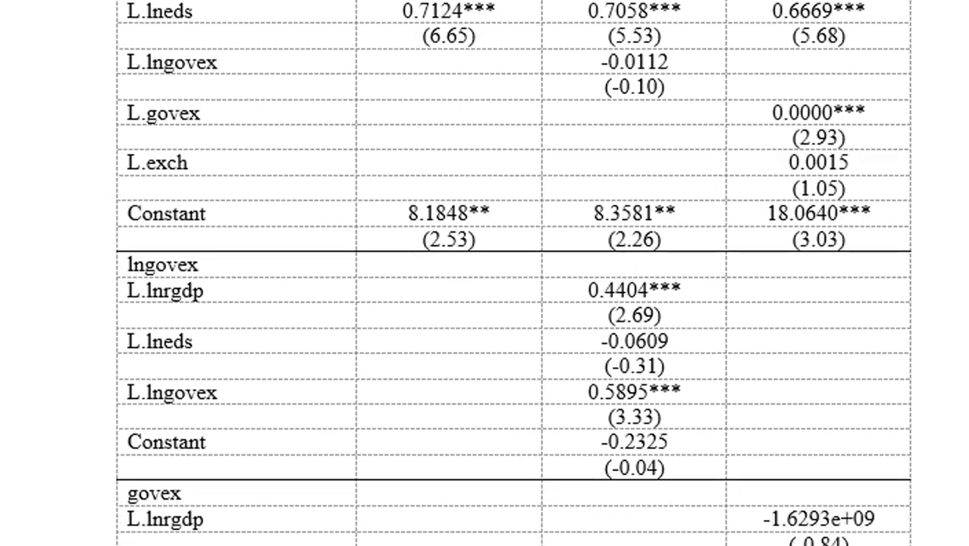
scroll(down, 3)
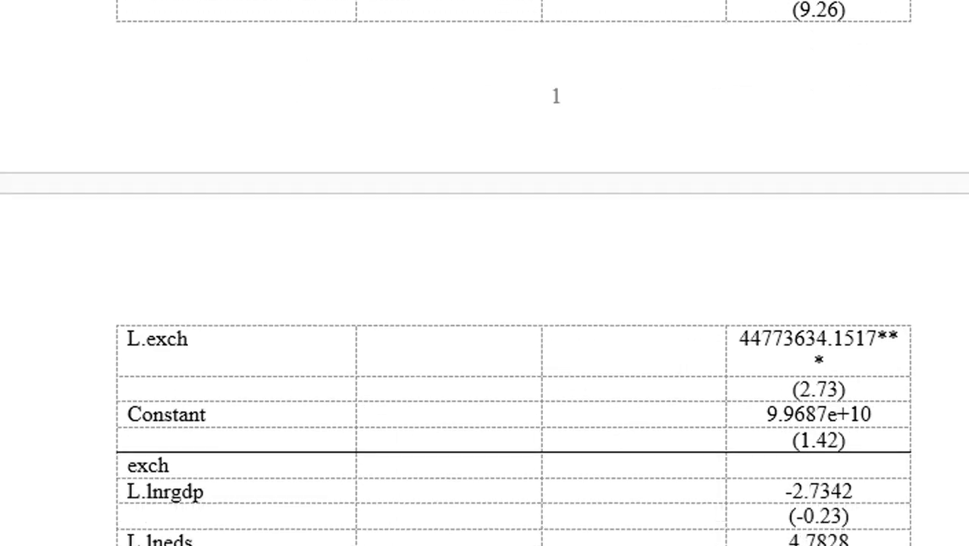
scroll(down, 3)
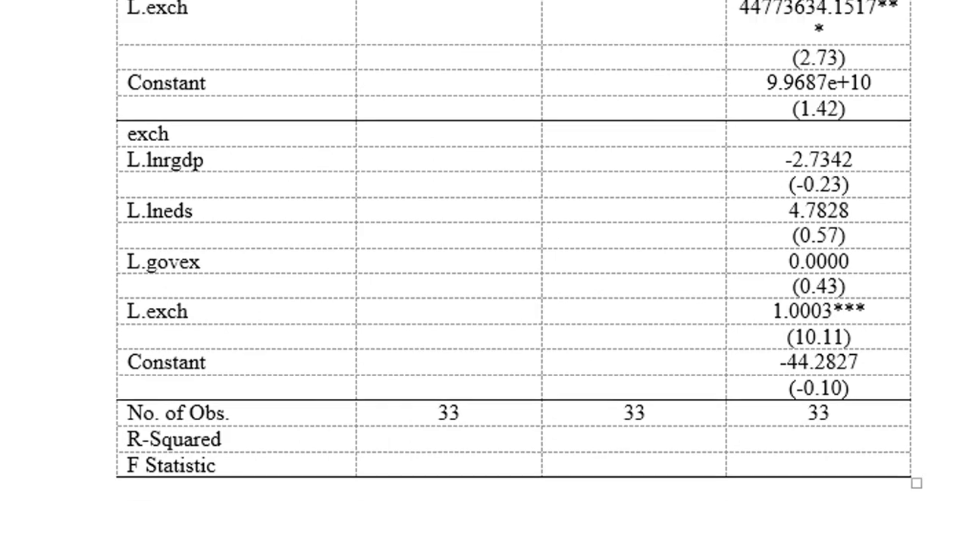
scroll(down, 3)
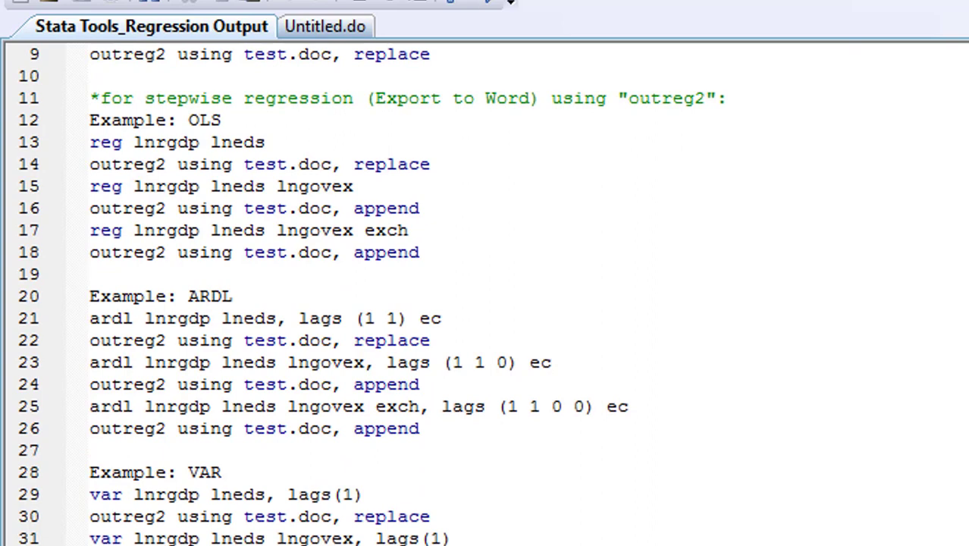
mouse_move(488, 129)
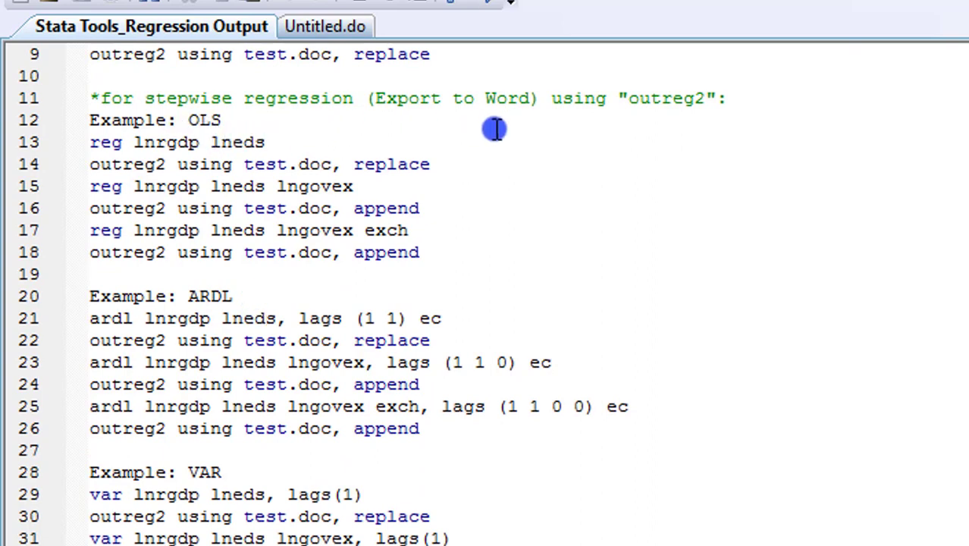